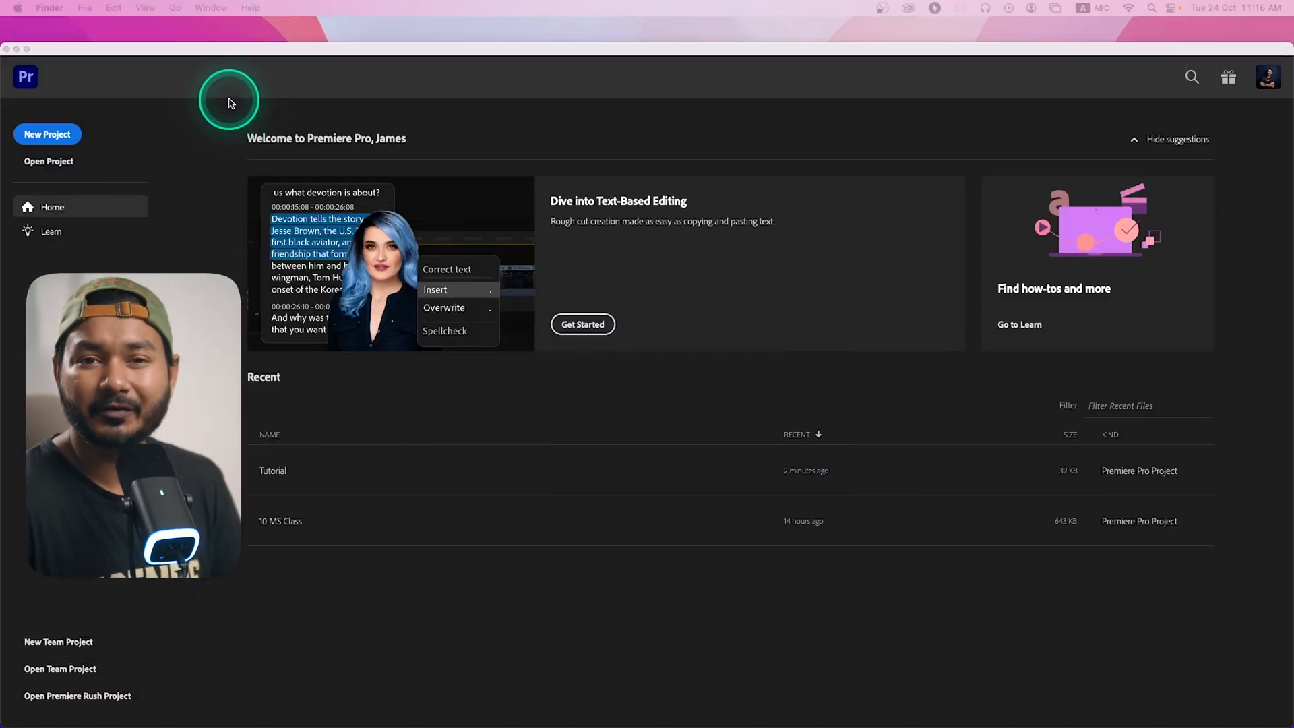
mouse_move(97, 148)
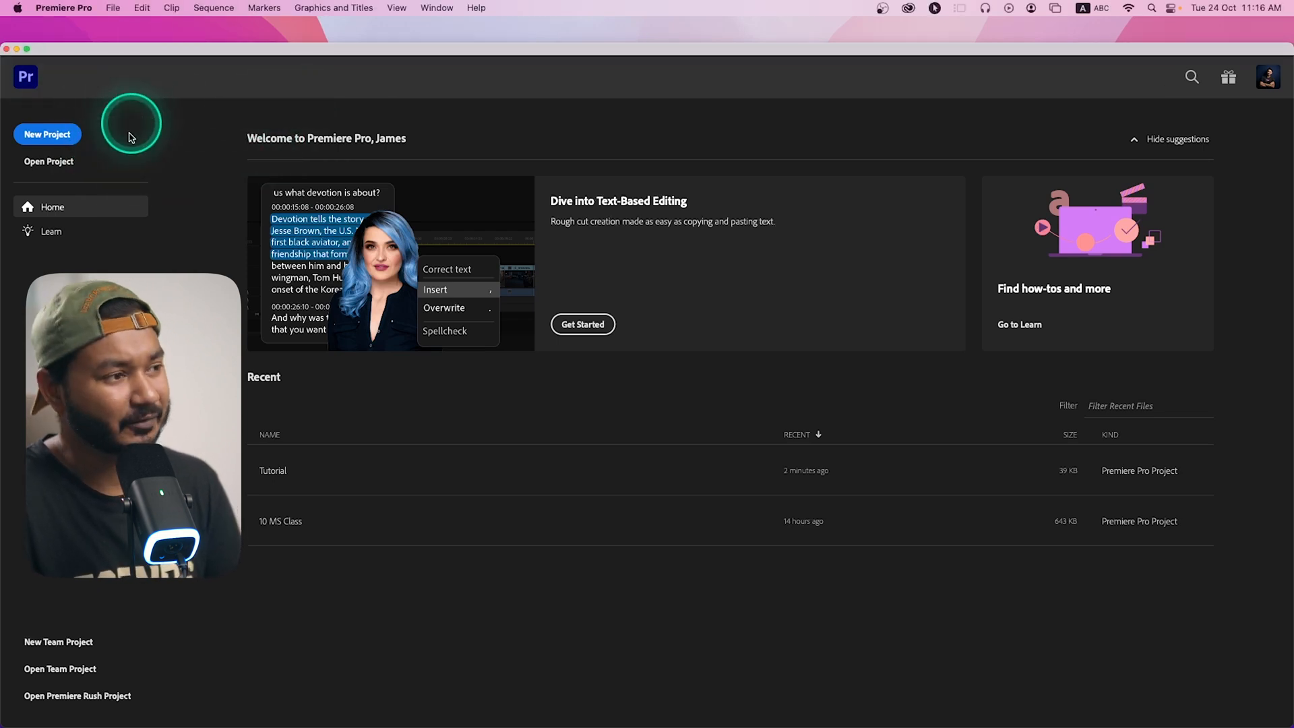
mouse_move(47, 134)
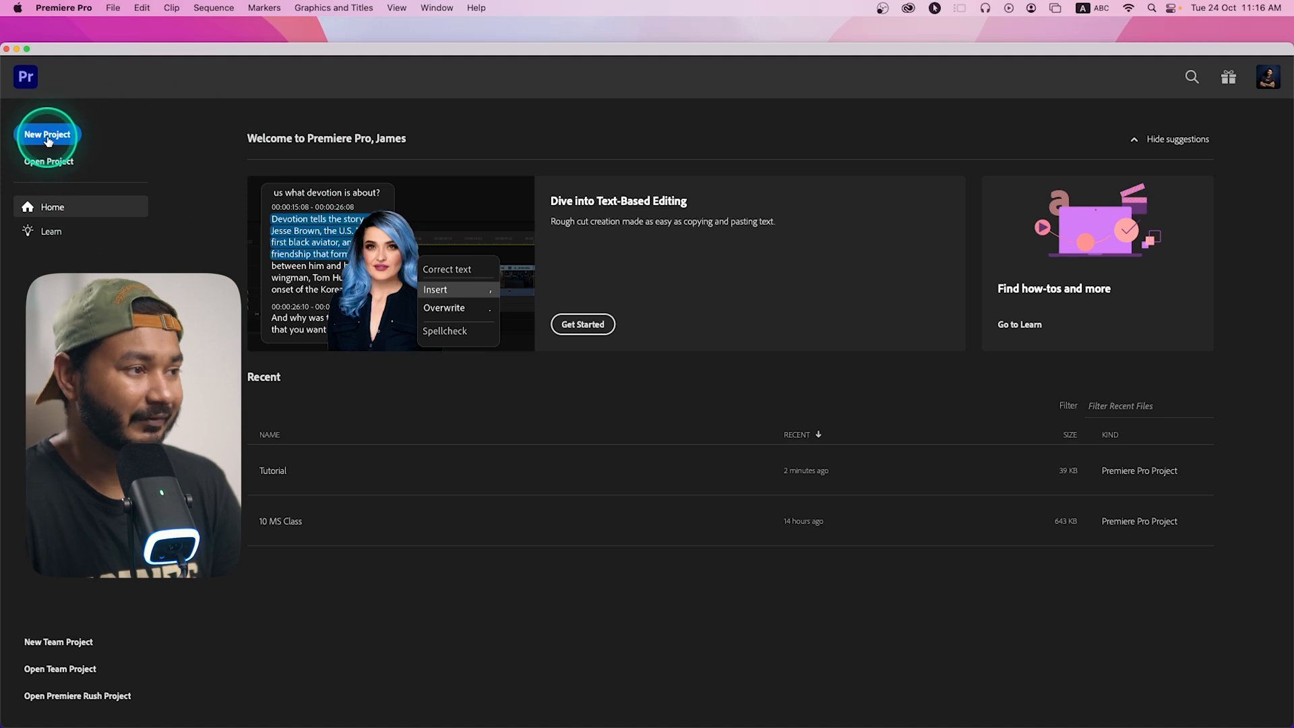
- Start a new project named 'Premiere Pro Tutorial', keeping the Desktop Tutorial folder as location
left_click(47, 135)
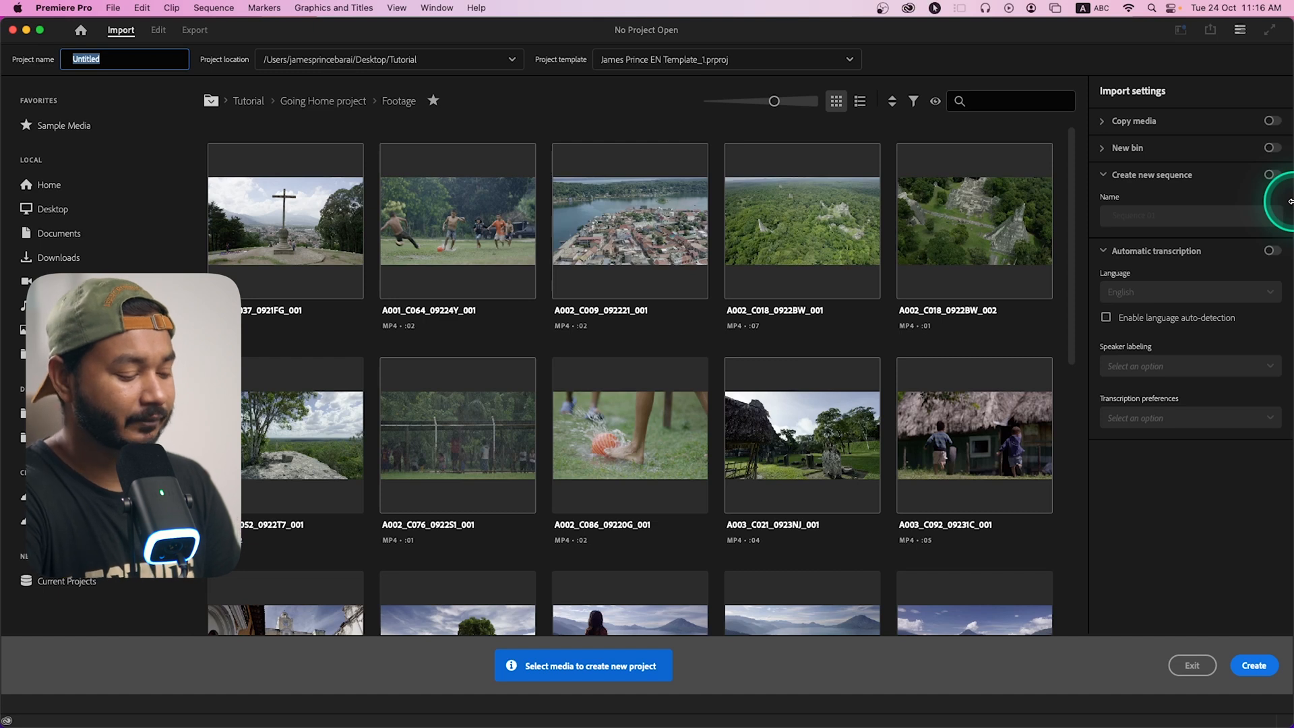
type("Premiere Pro Tutorial")
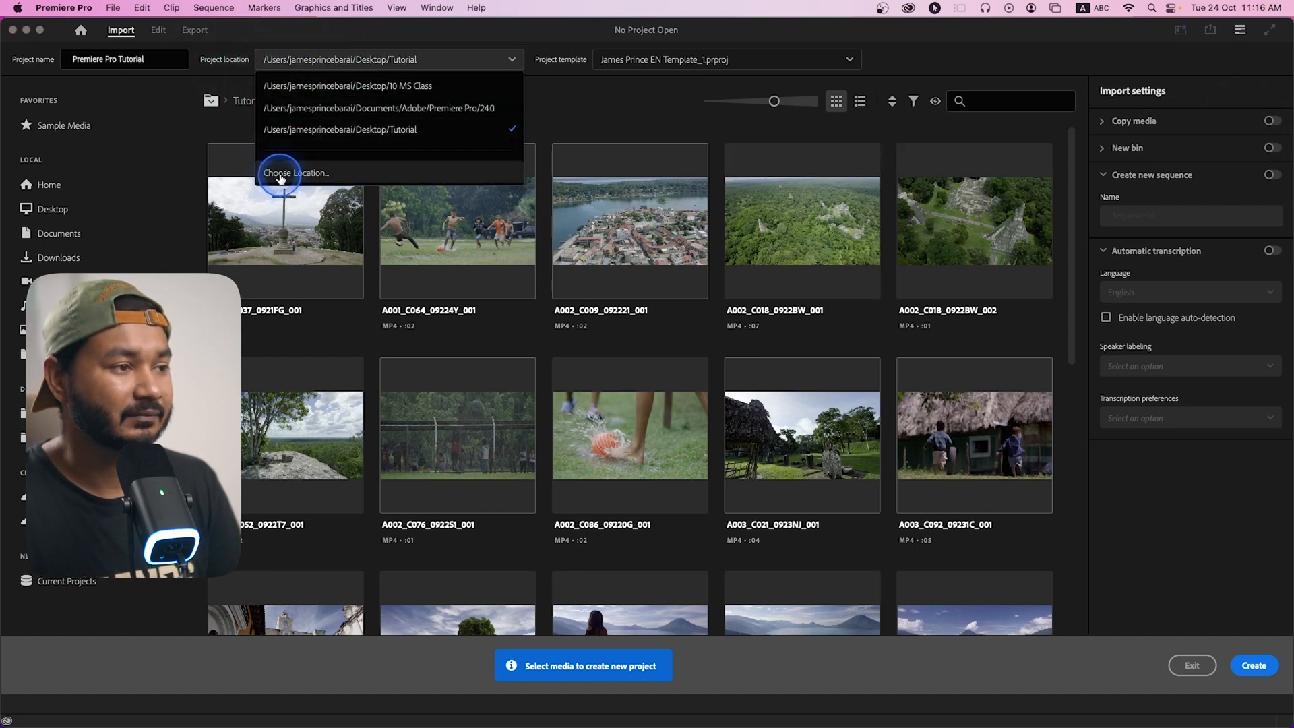
left_click(295, 173)
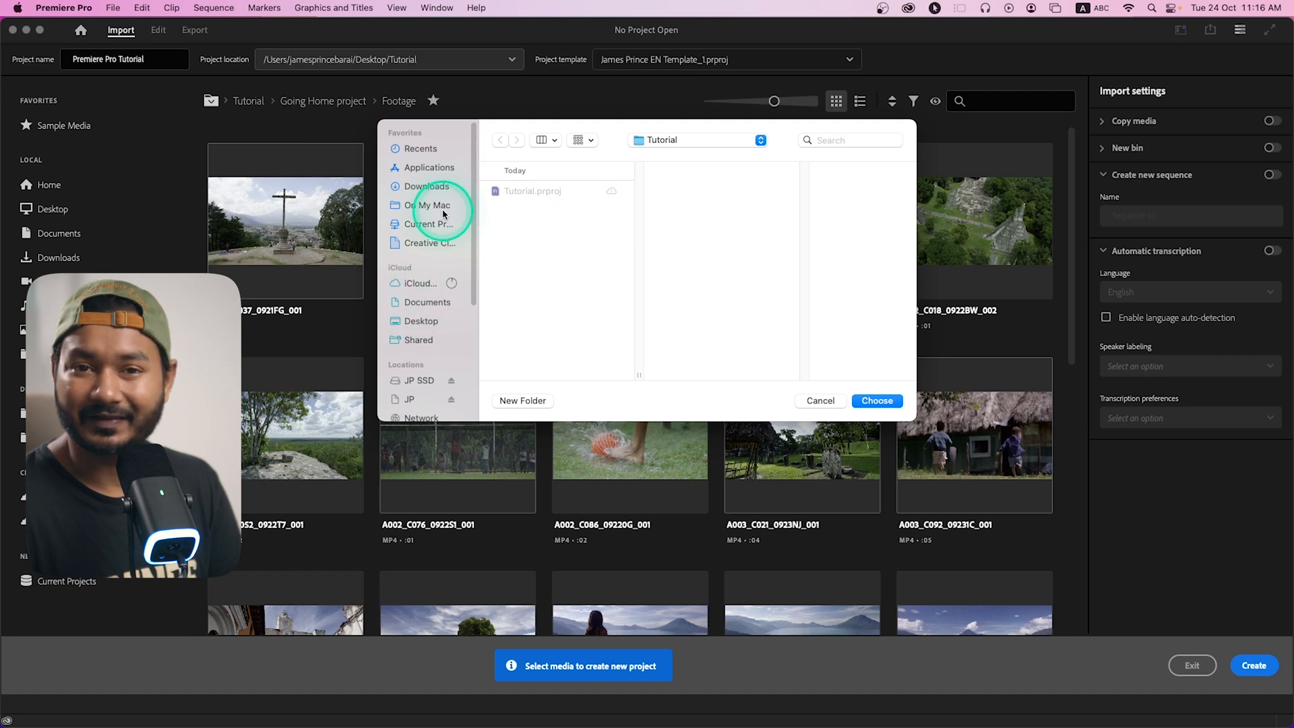
left_click(421, 321)
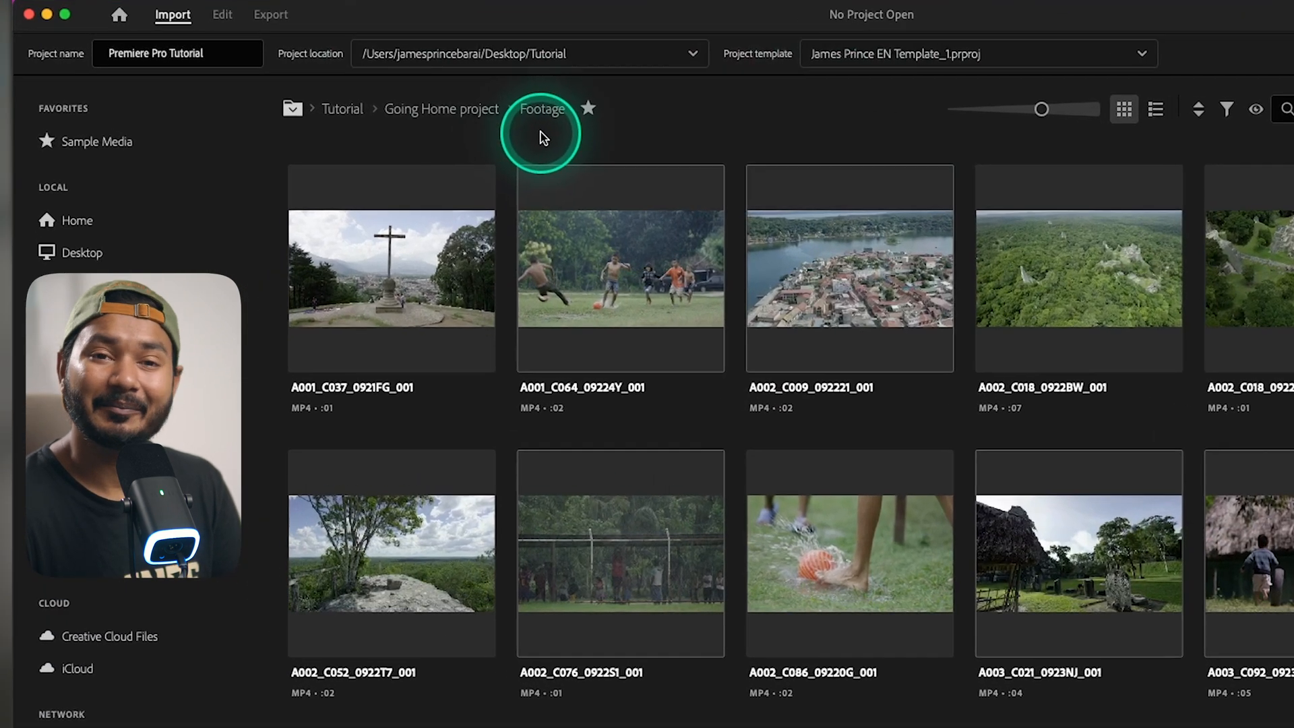
mouse_move(743, 73)
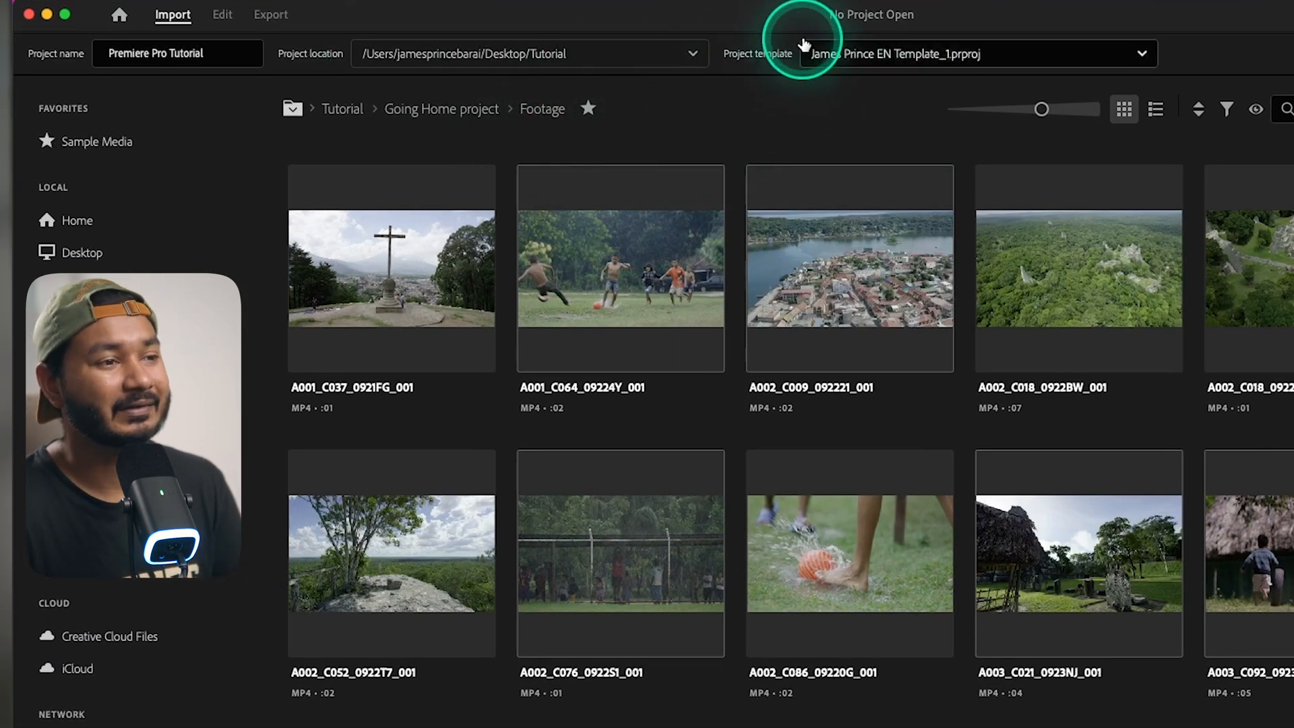
- Choose Tutorial.prproj as the project template instead of James Prince EN
left_click(976, 54)
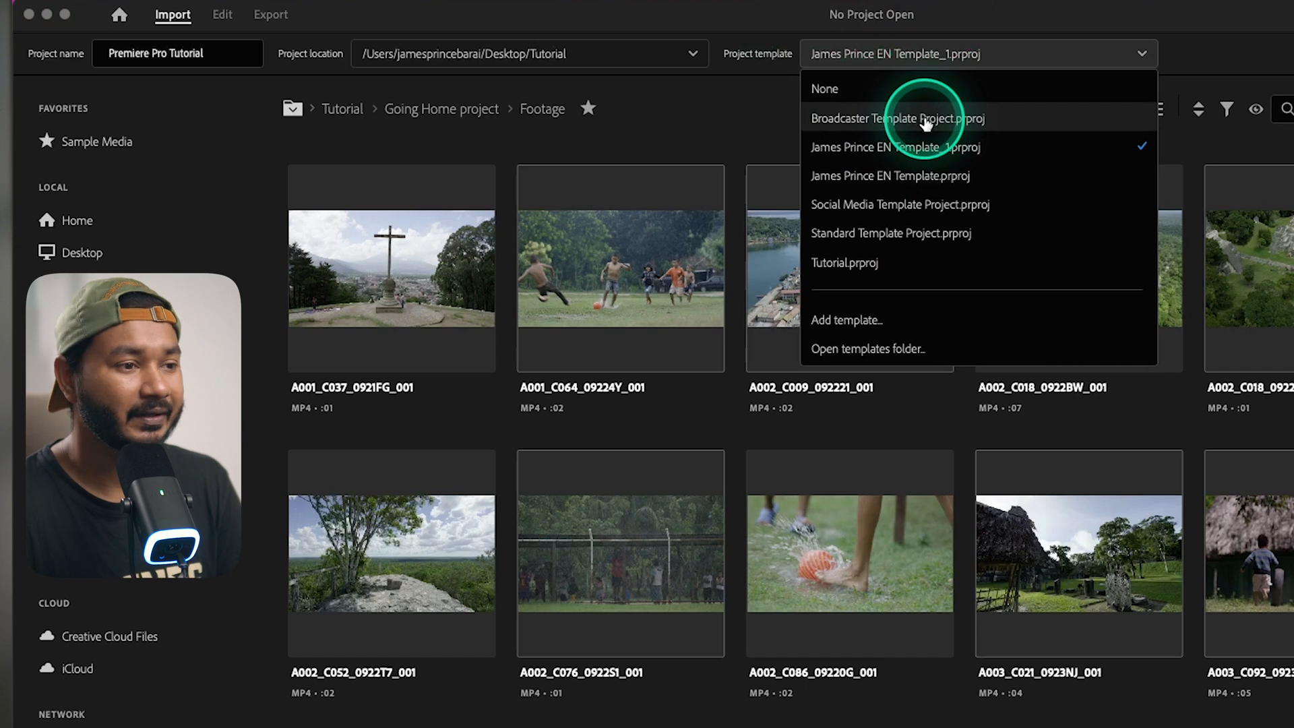
mouse_move(871, 263)
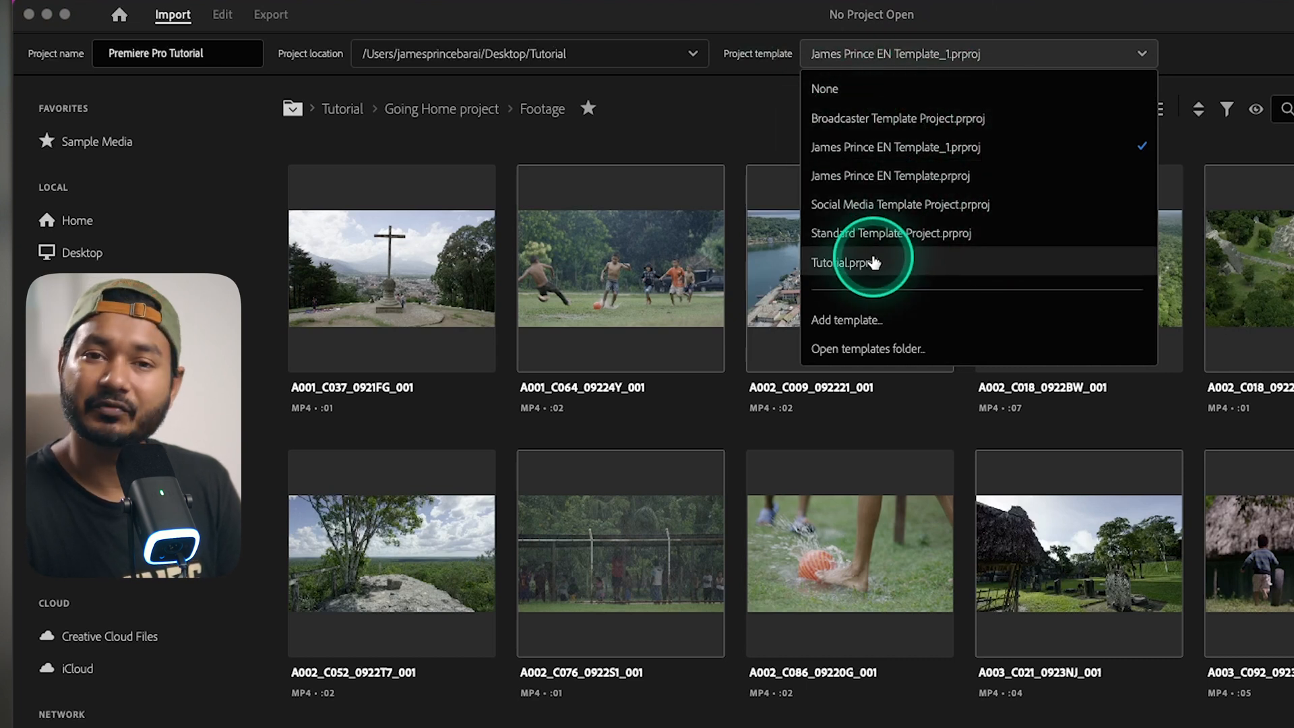
left_click(851, 262)
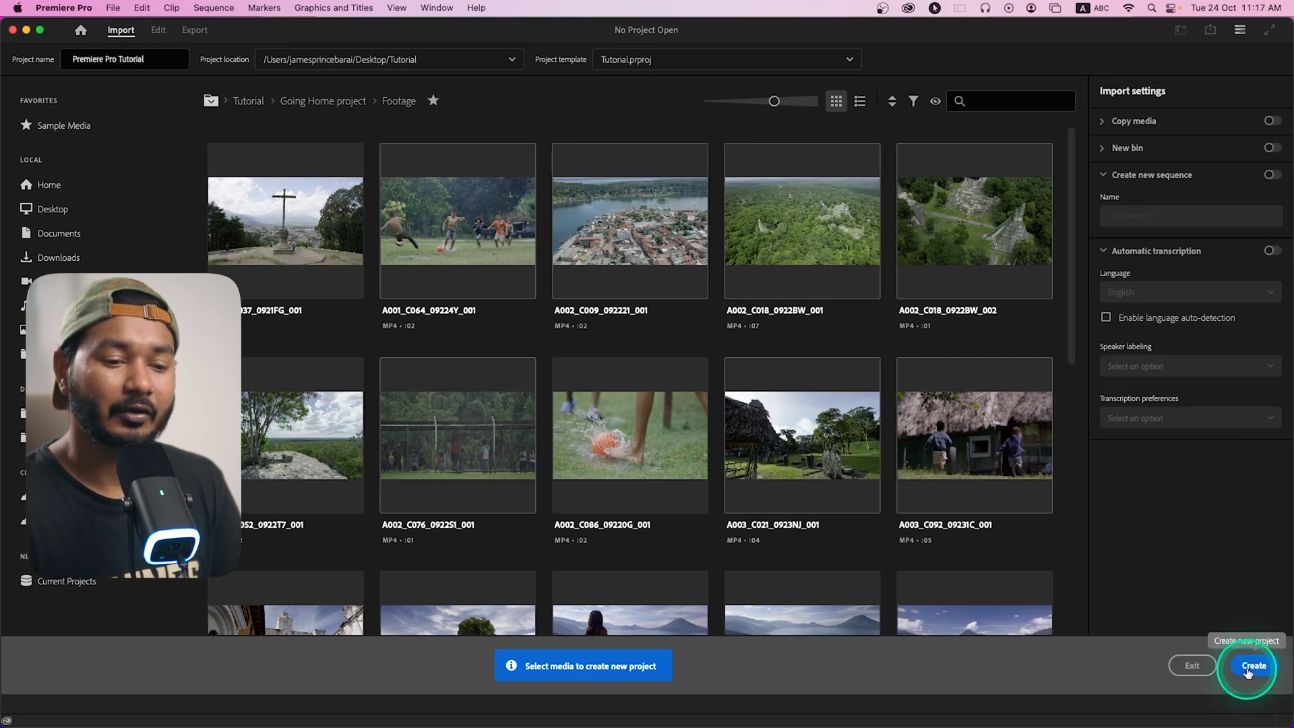
- Create the project and browse the Assets, Audio, FaceCam and Premiere Composer Files bins
left_click(1251, 665)
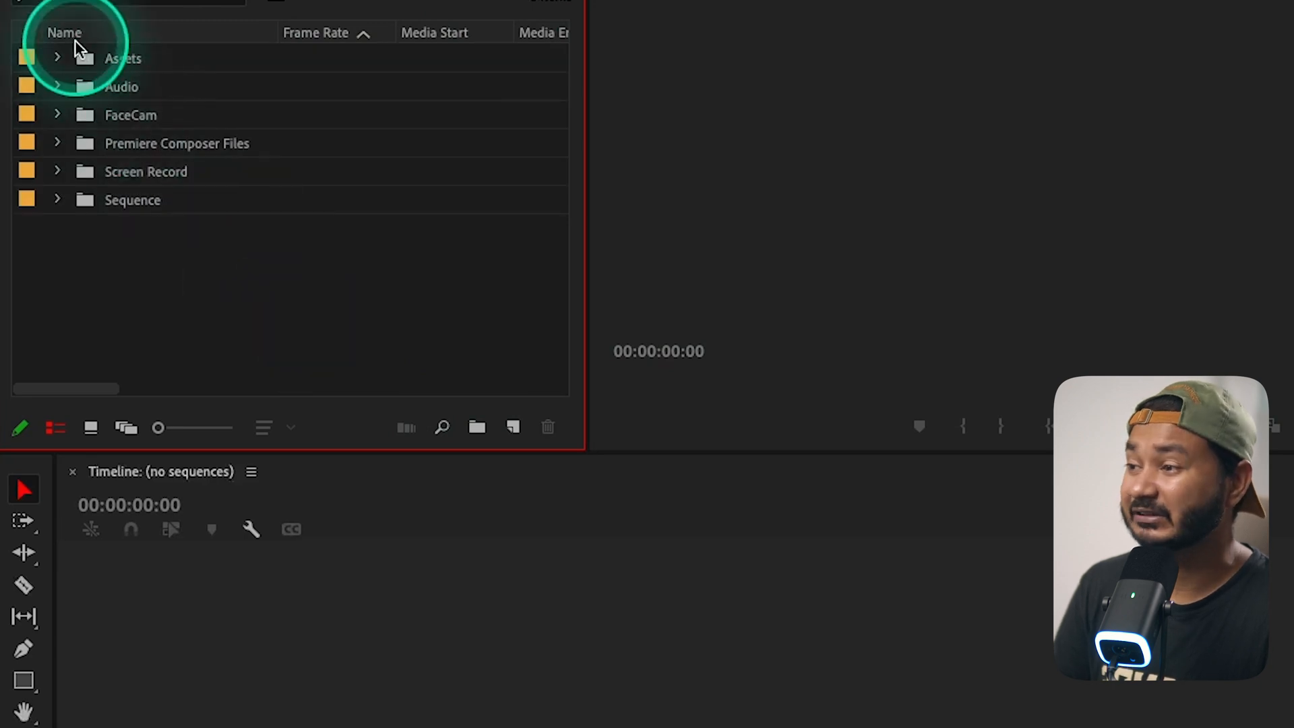
left_click(57, 58)
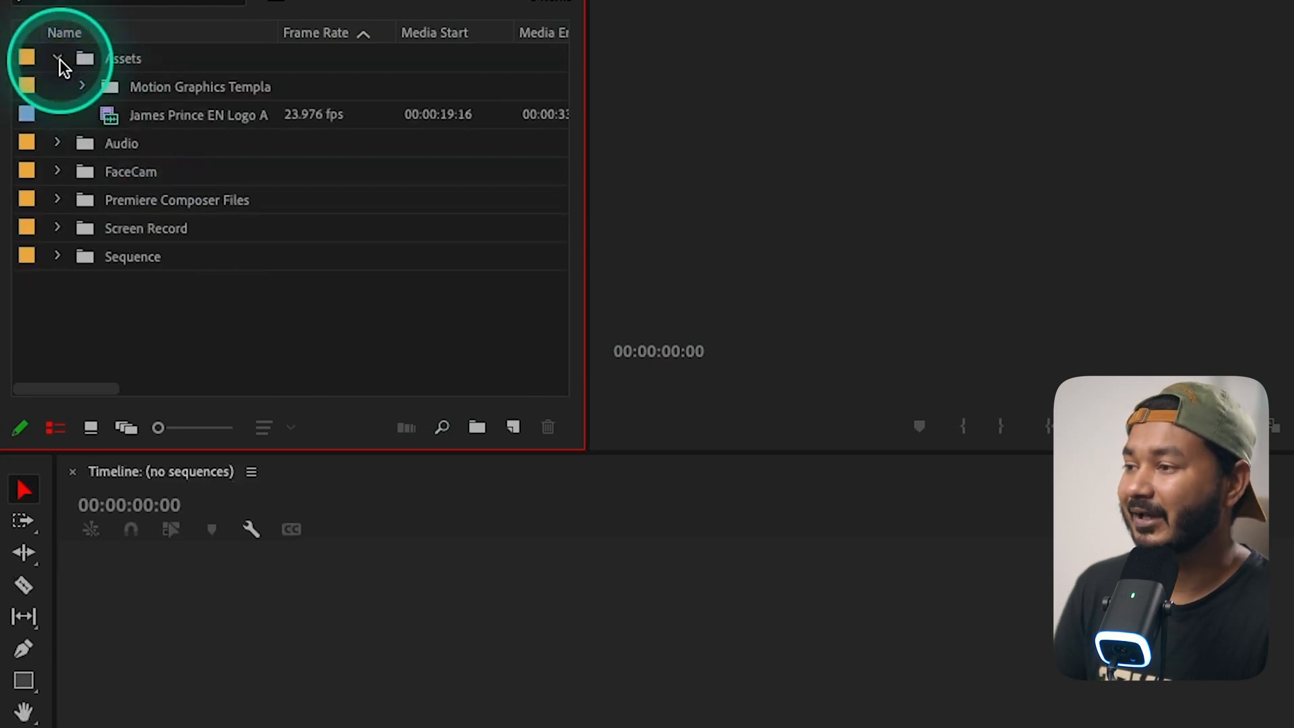
left_click(58, 58)
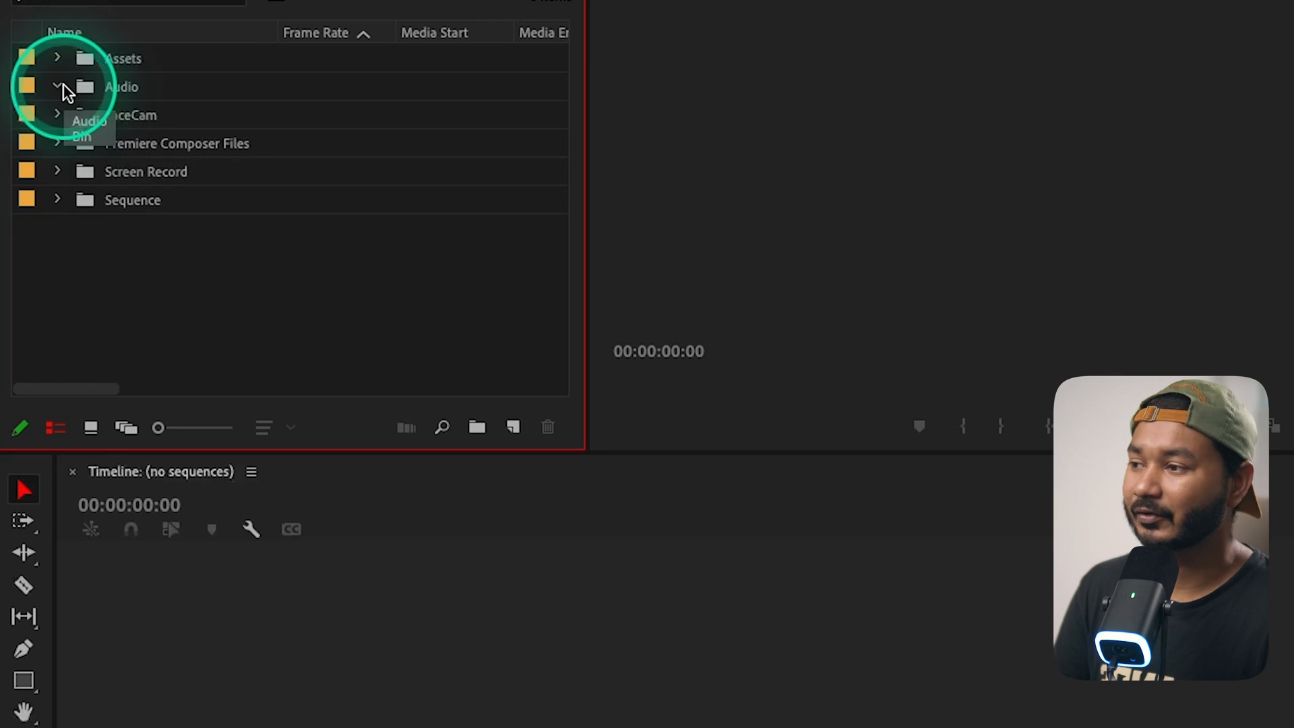
left_click(57, 87)
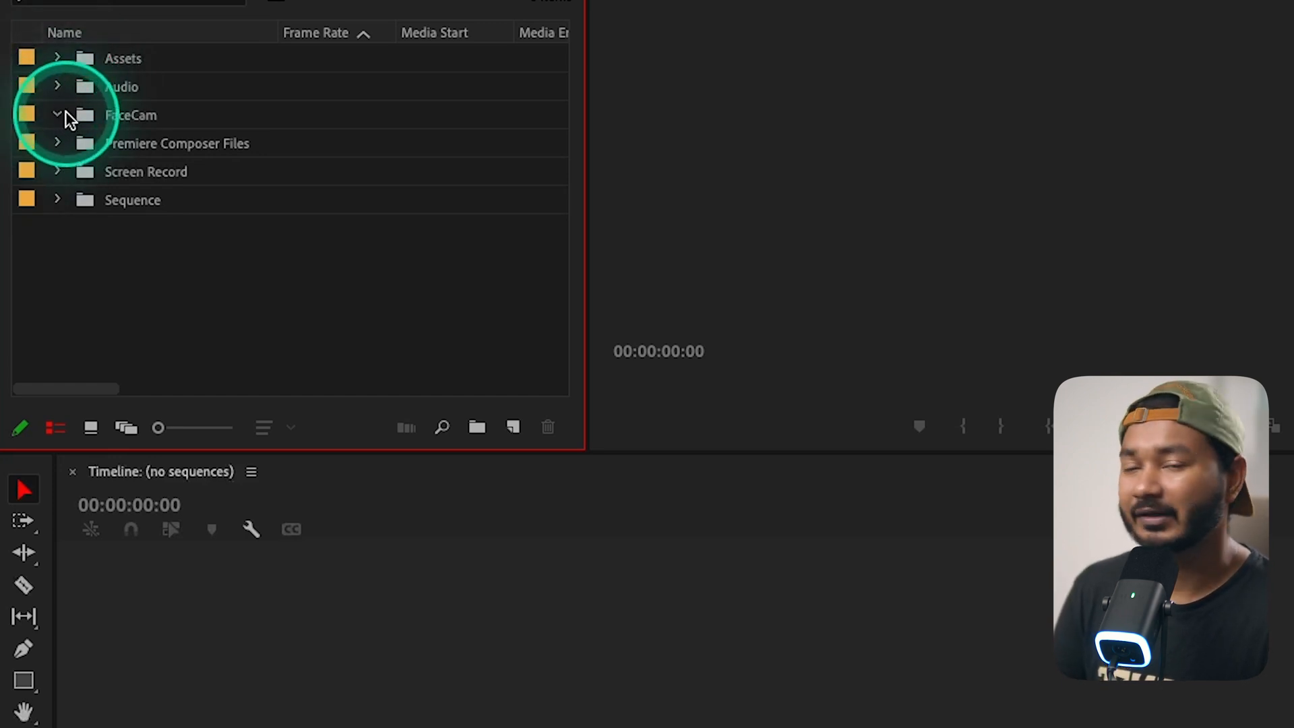
left_click(58, 114)
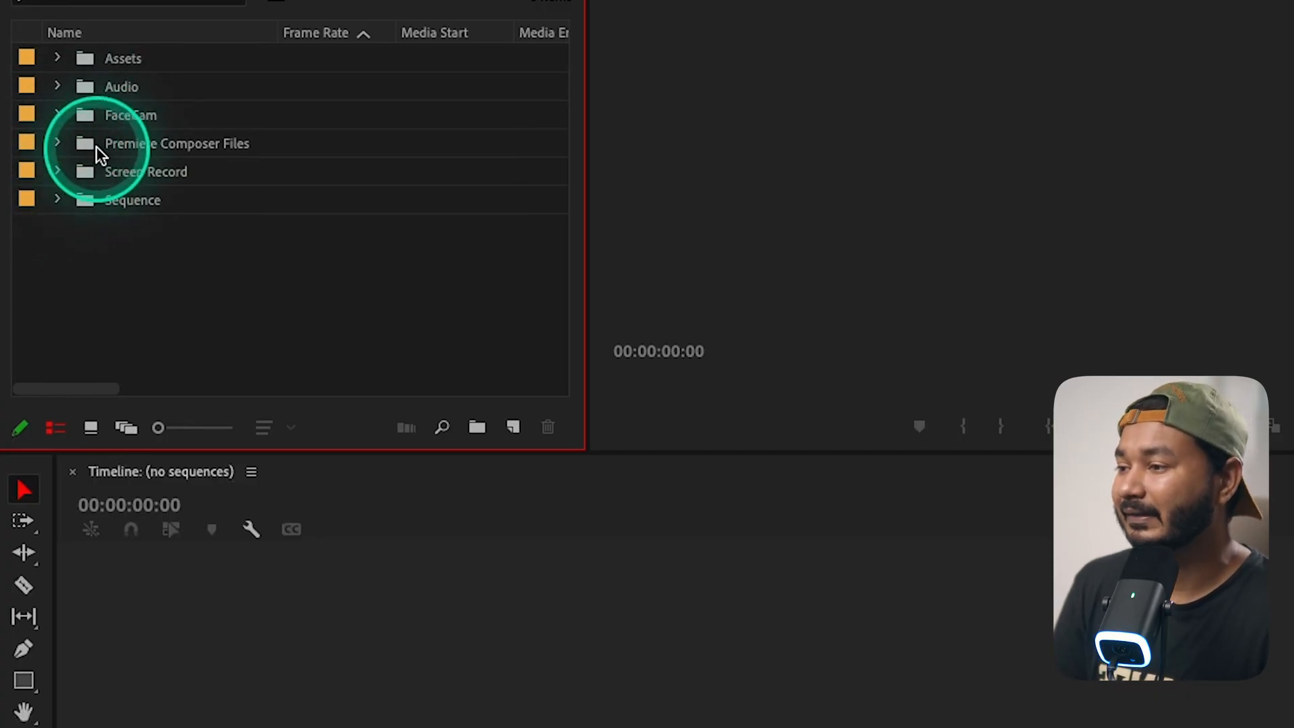
left_click(177, 143)
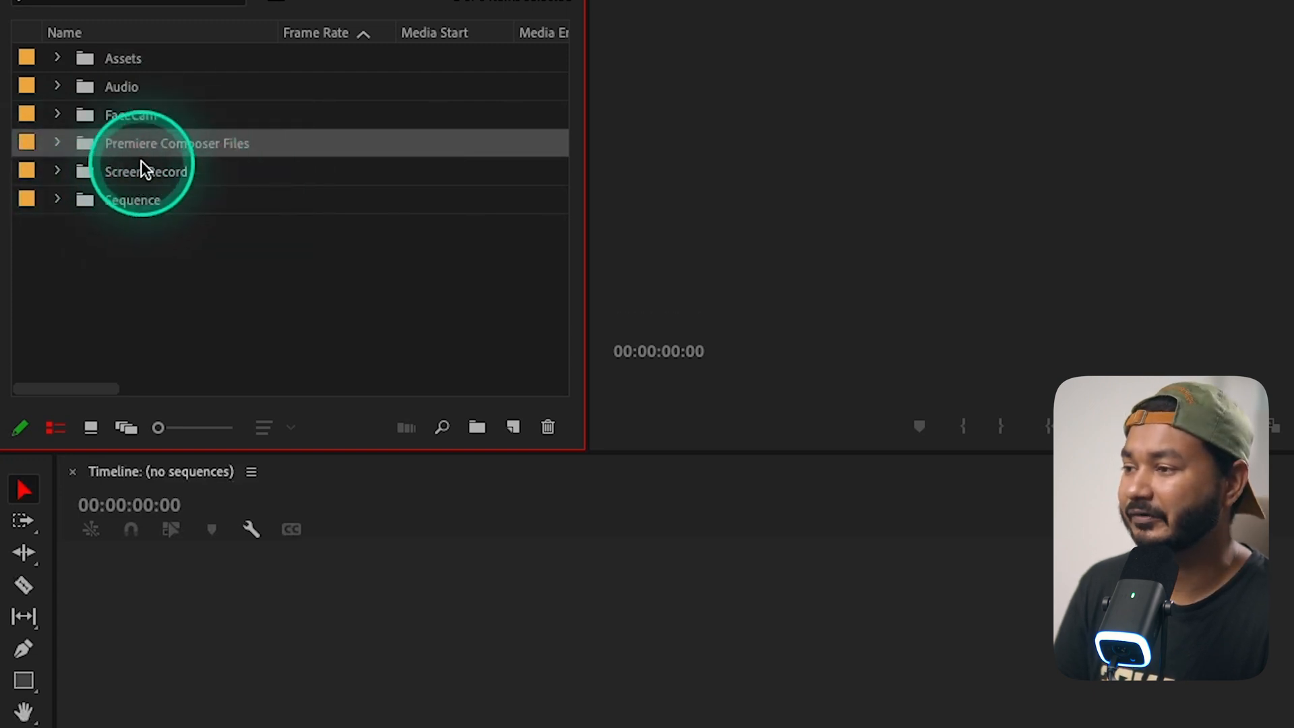
- Open the 3840×2160 sequence from the Sequence bin and return the playhead to the start
left_click(58, 199)
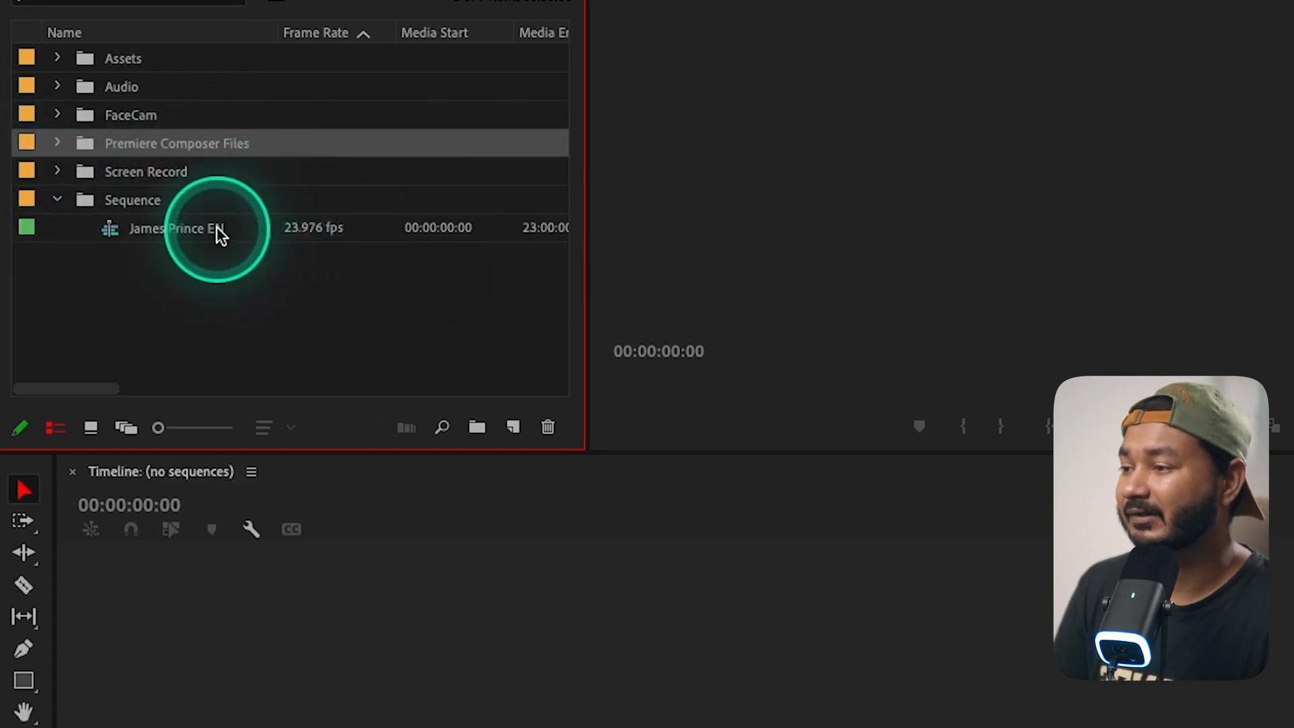
double_click(173, 227)
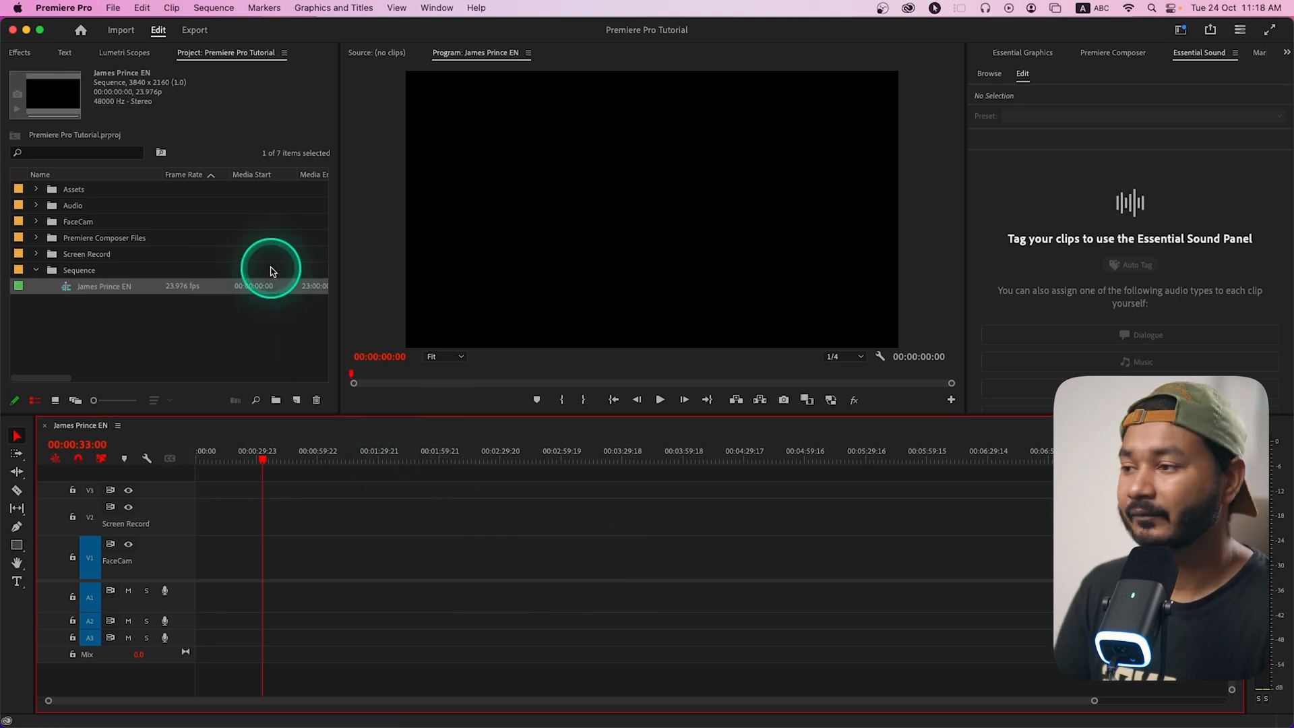
left_click(194, 452)
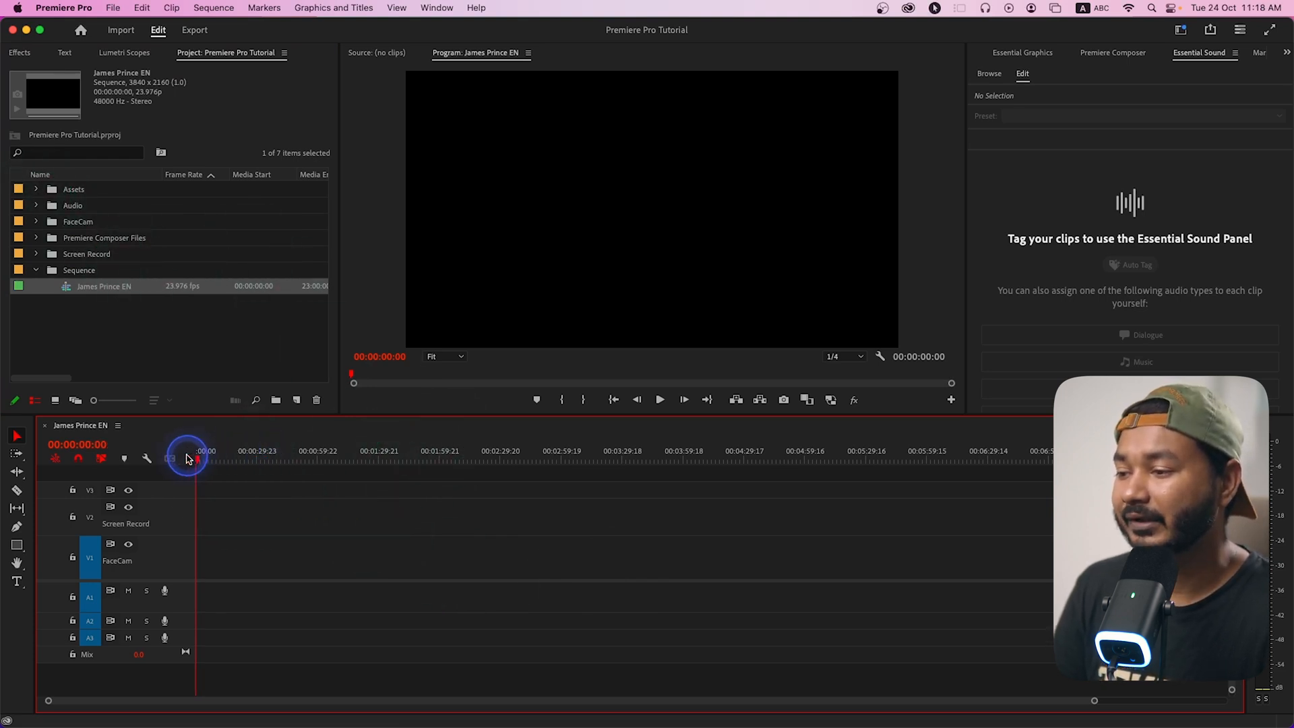
left_click(113, 8)
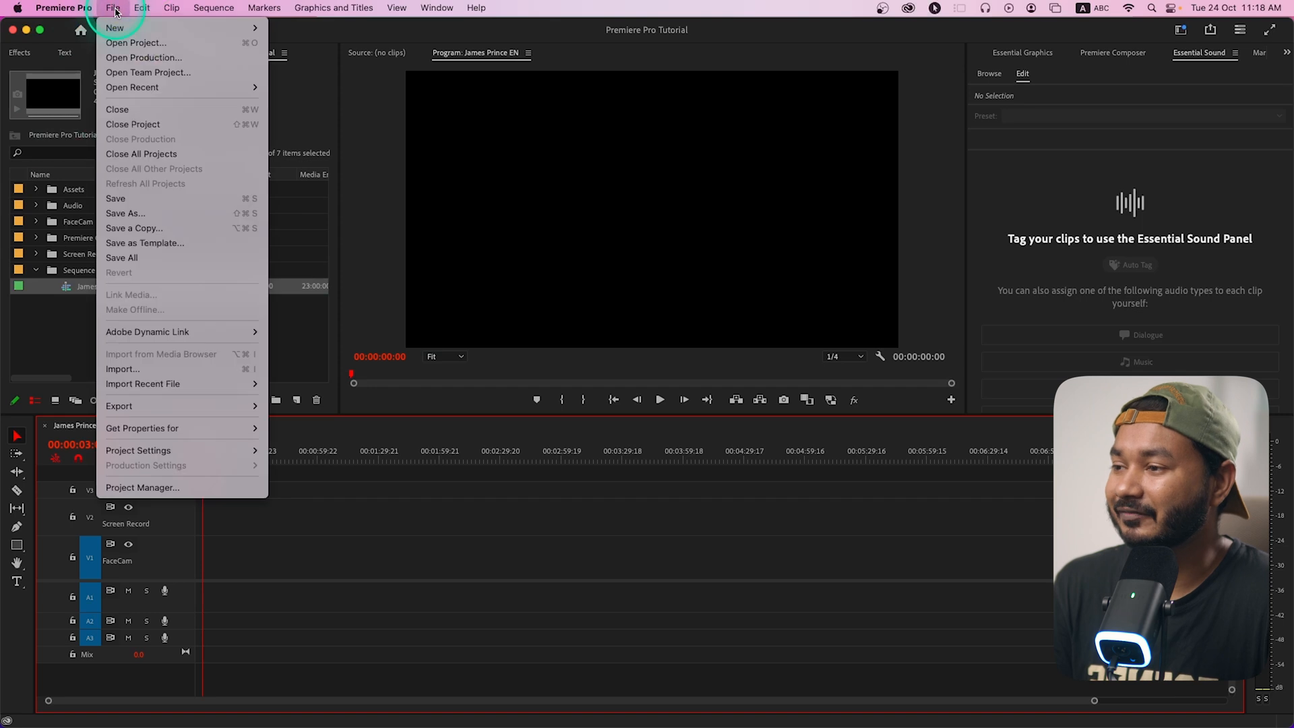
mouse_move(162, 154)
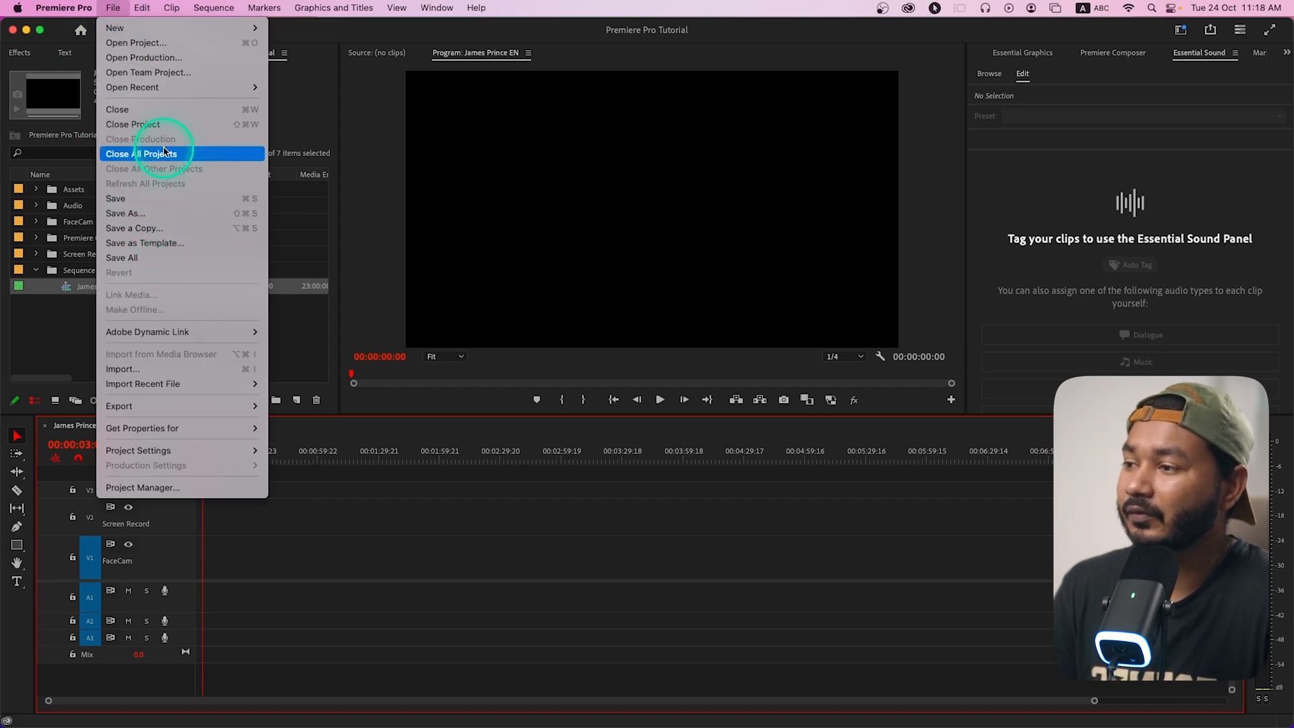
- Close open projects and start a new project named 'Premiere Pro Template'
left_click(147, 154)
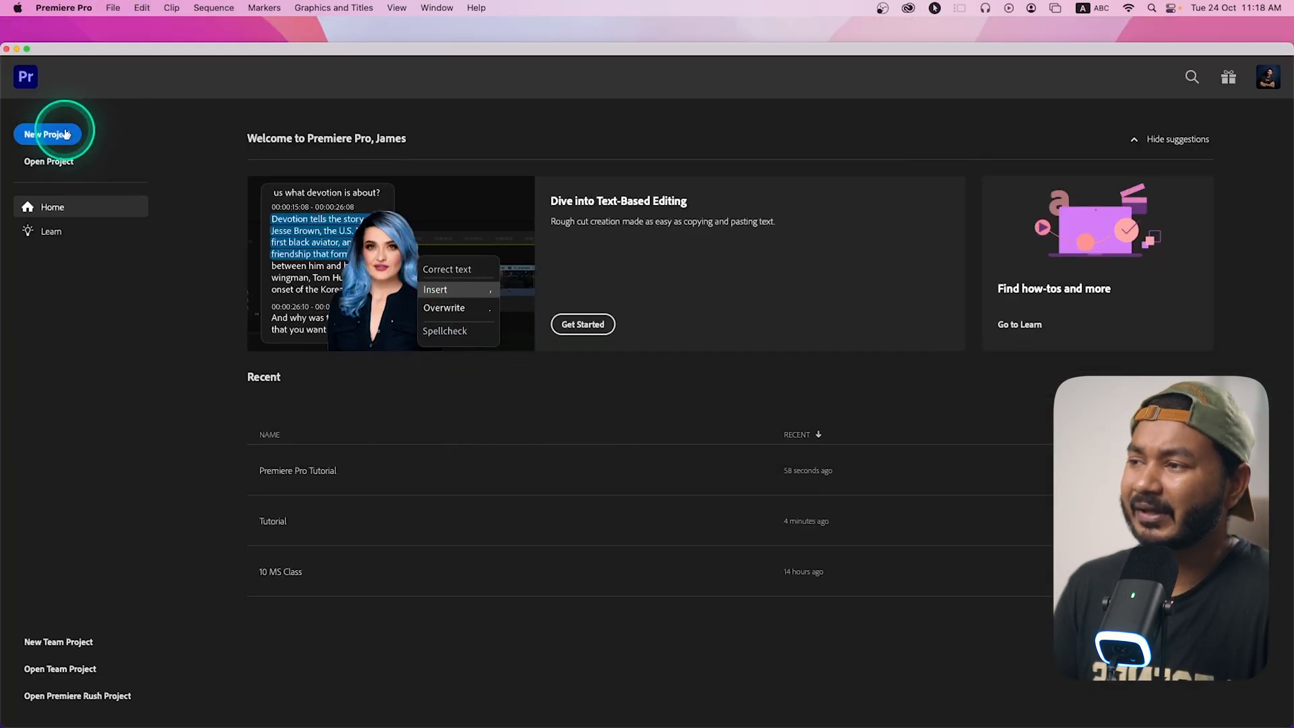
left_click(49, 133)
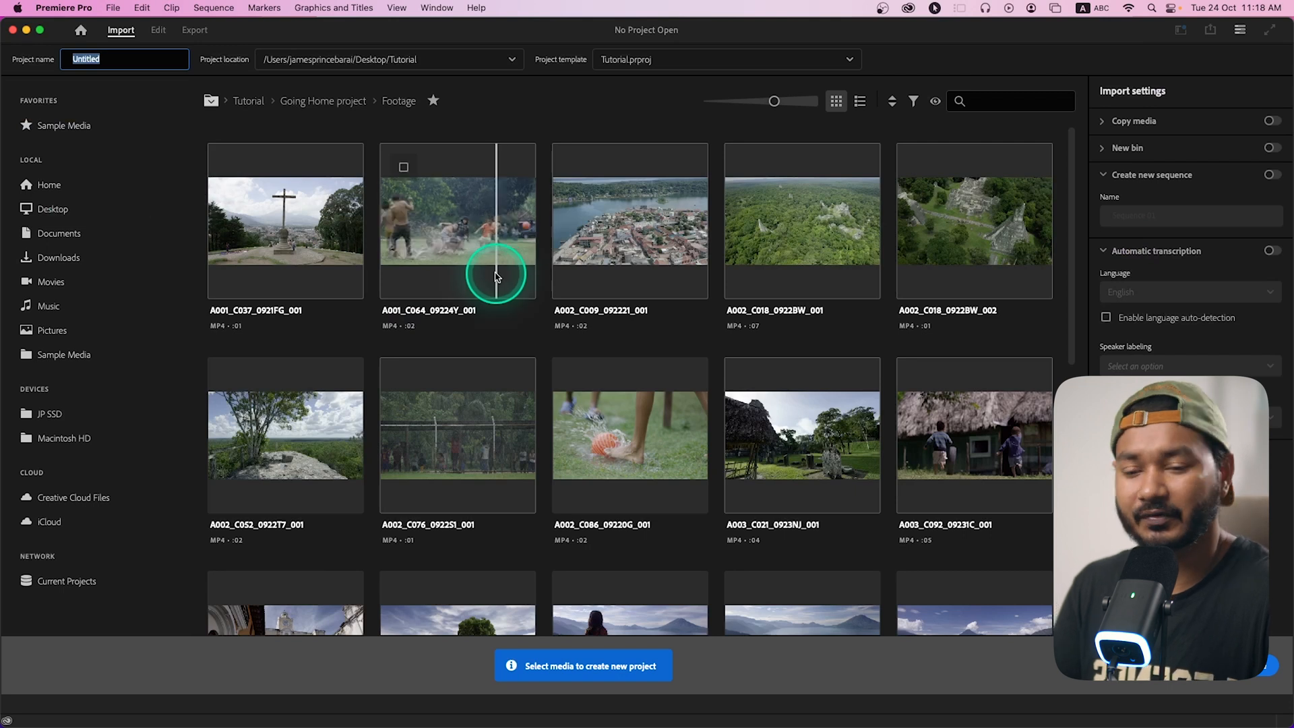
type("A")
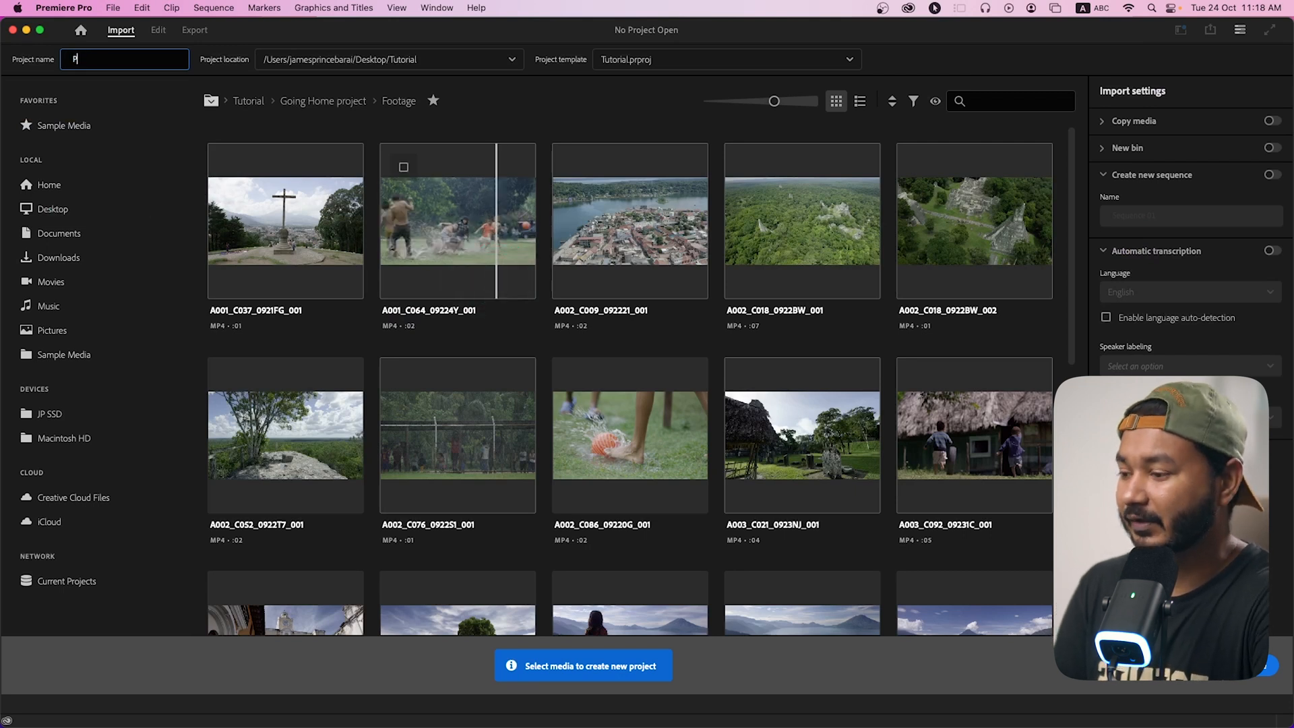
type("Premiere Pro Template")
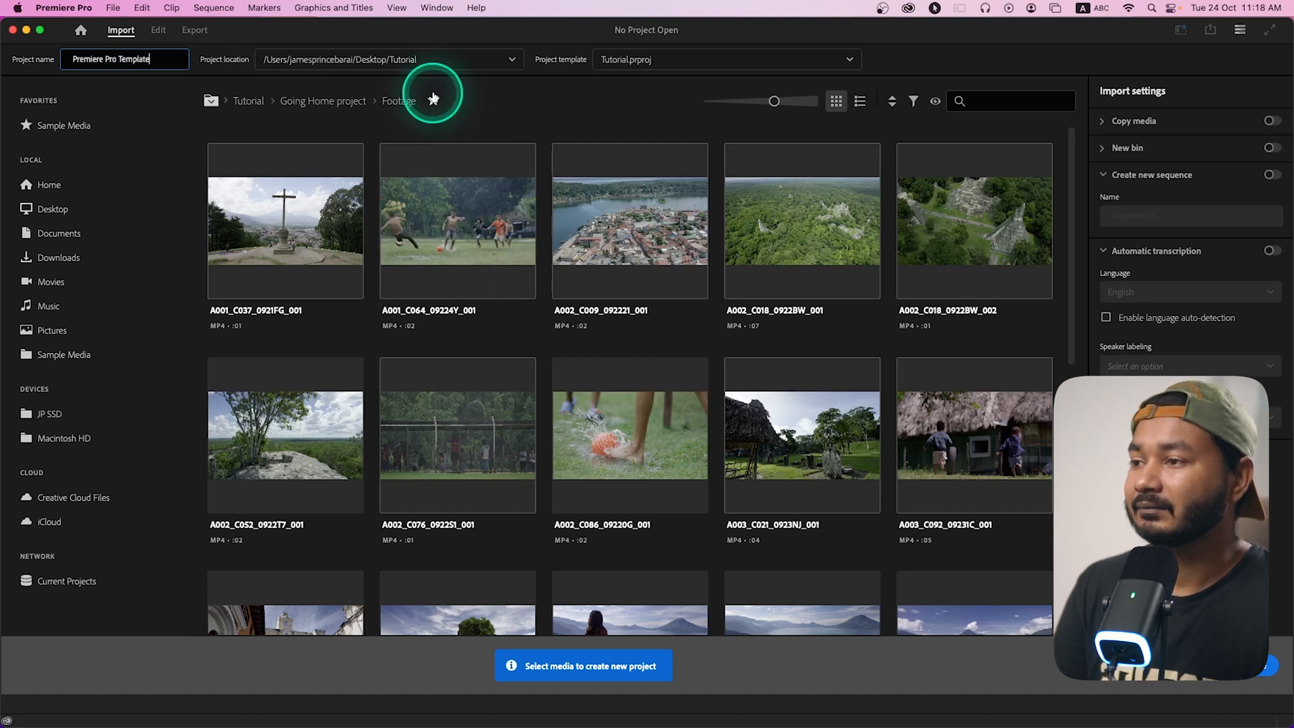
- Save it in the Tutorial folder with template set to None, and create it
left_click(510, 58)
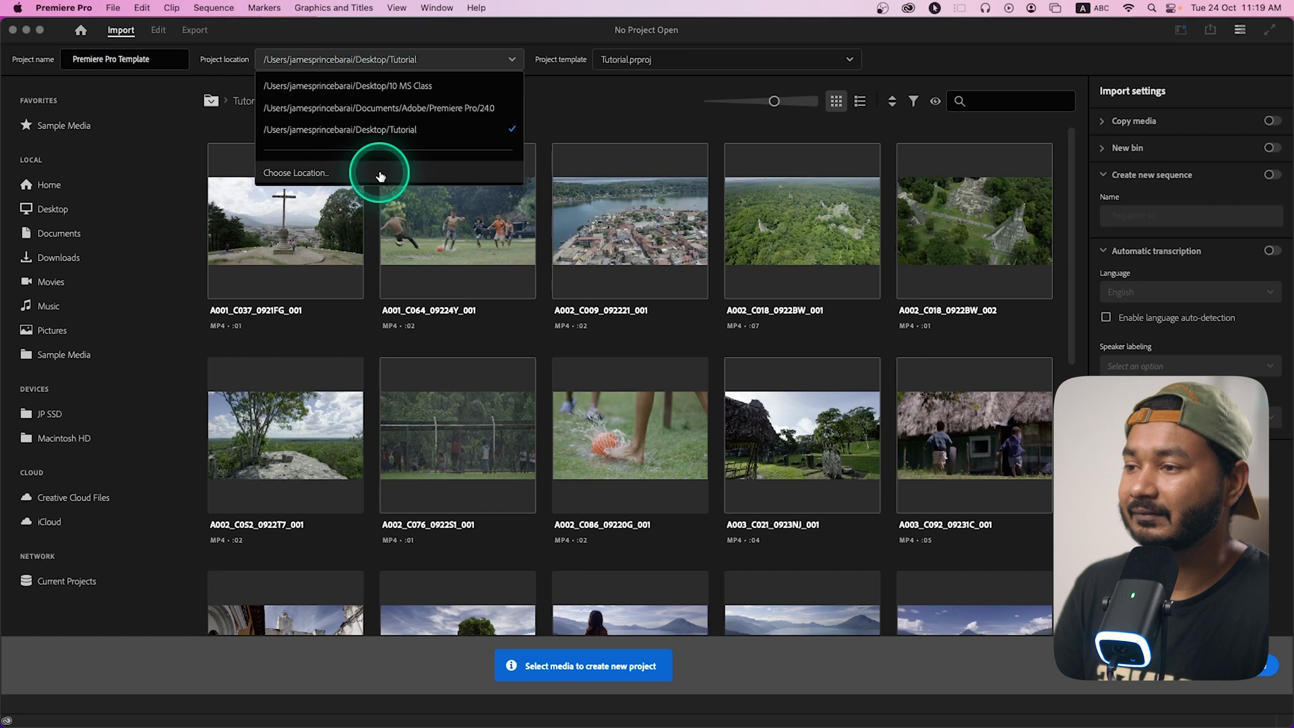
left_click(295, 172)
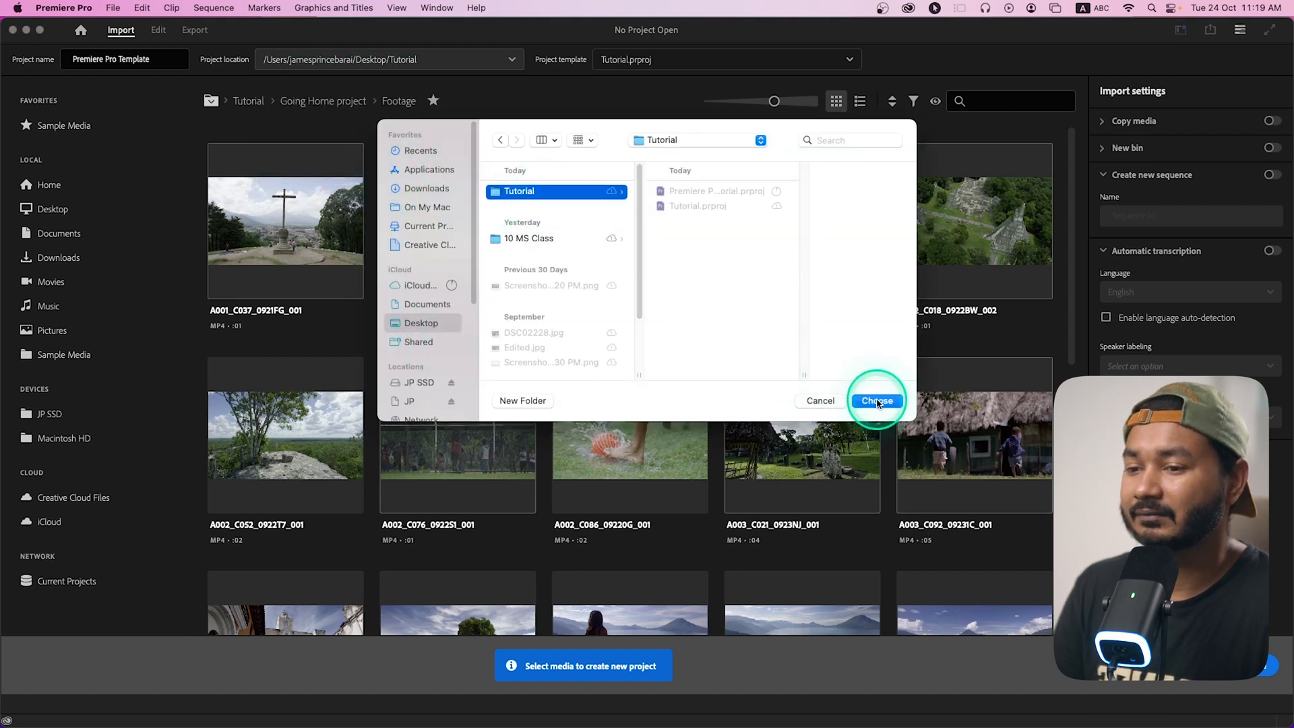
left_click(875, 400)
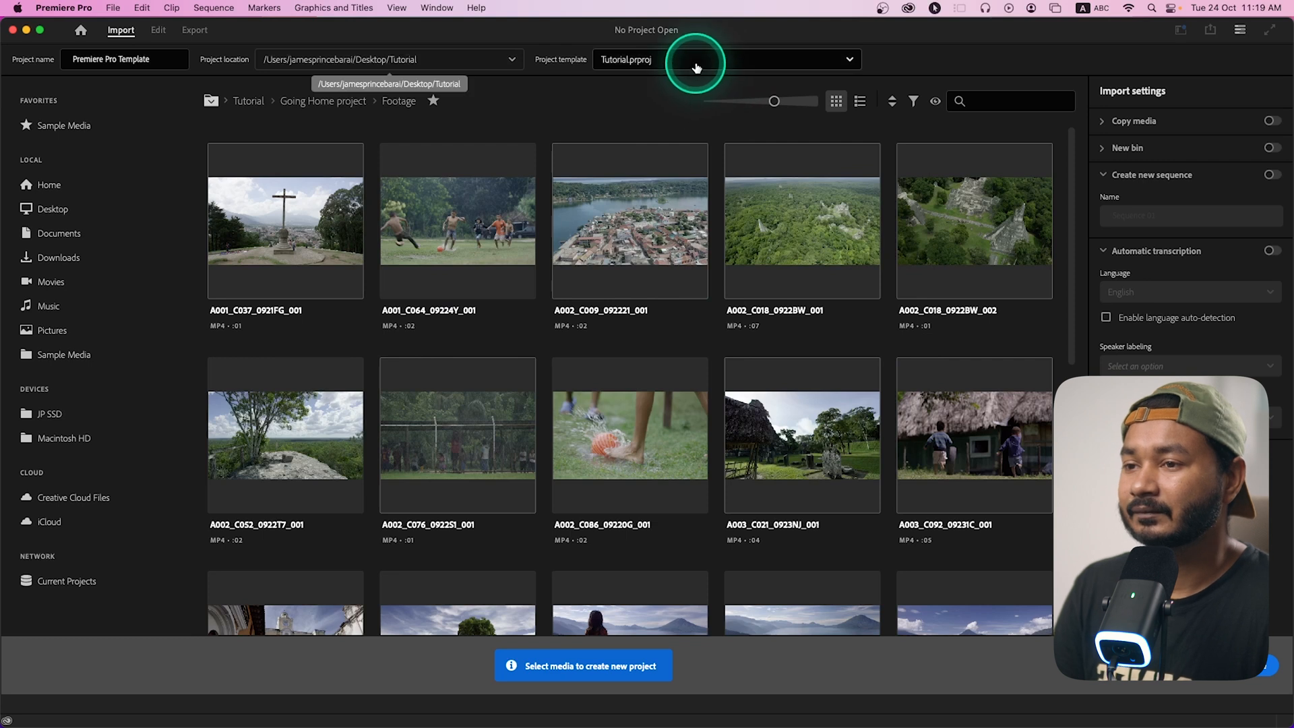
left_click(727, 59)
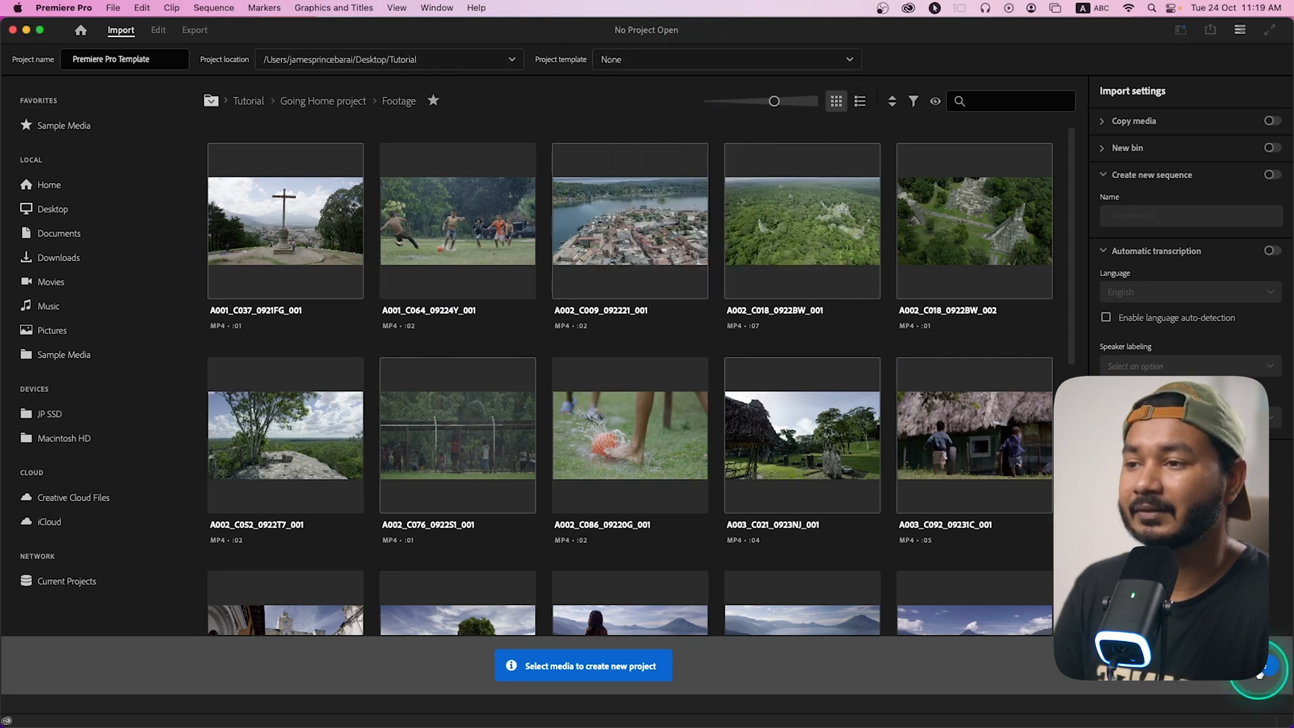
left_click(158, 30)
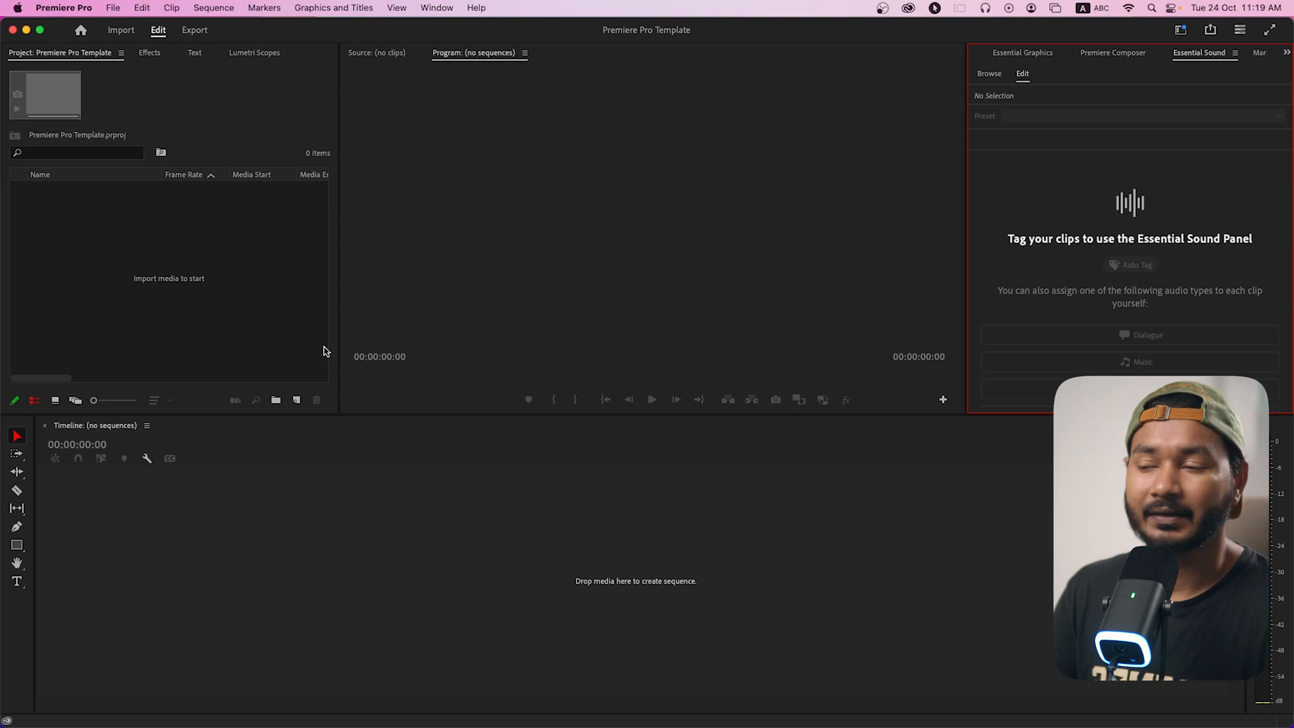
- Add two new bins named FaceCam and Screen Record to the Project panel
right_click(147, 264)
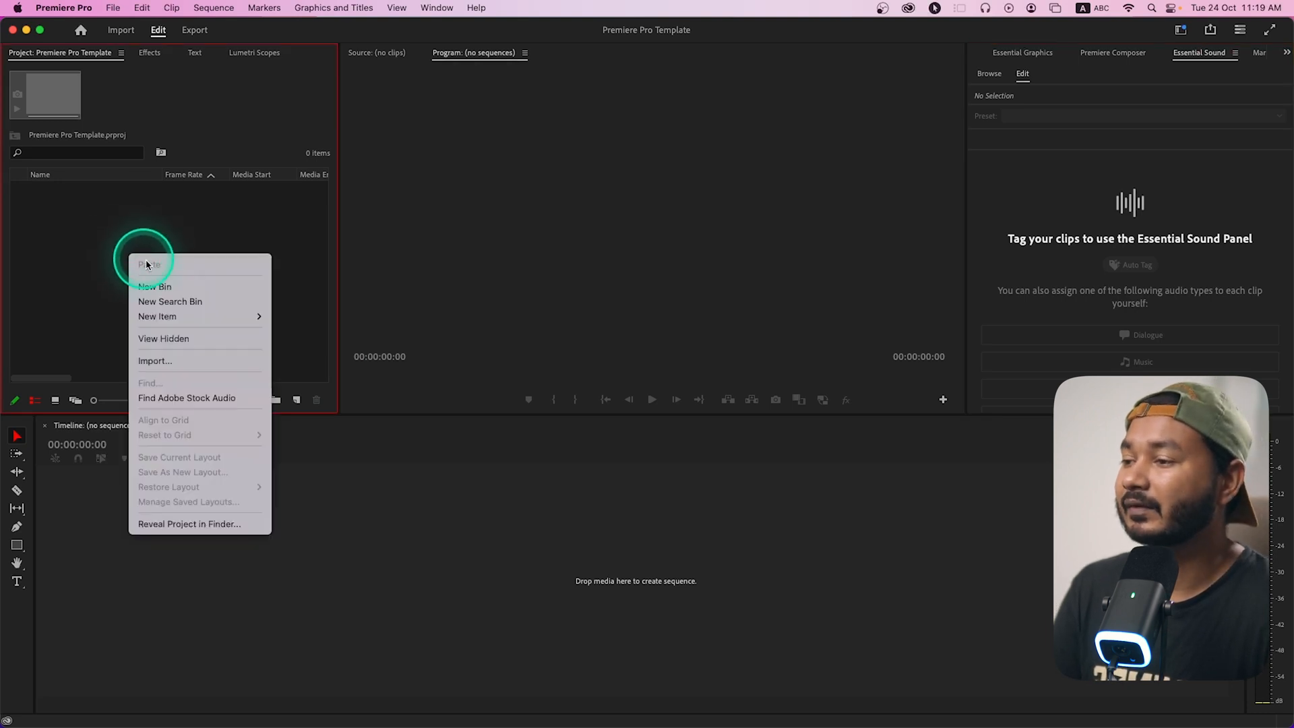
left_click(153, 286)
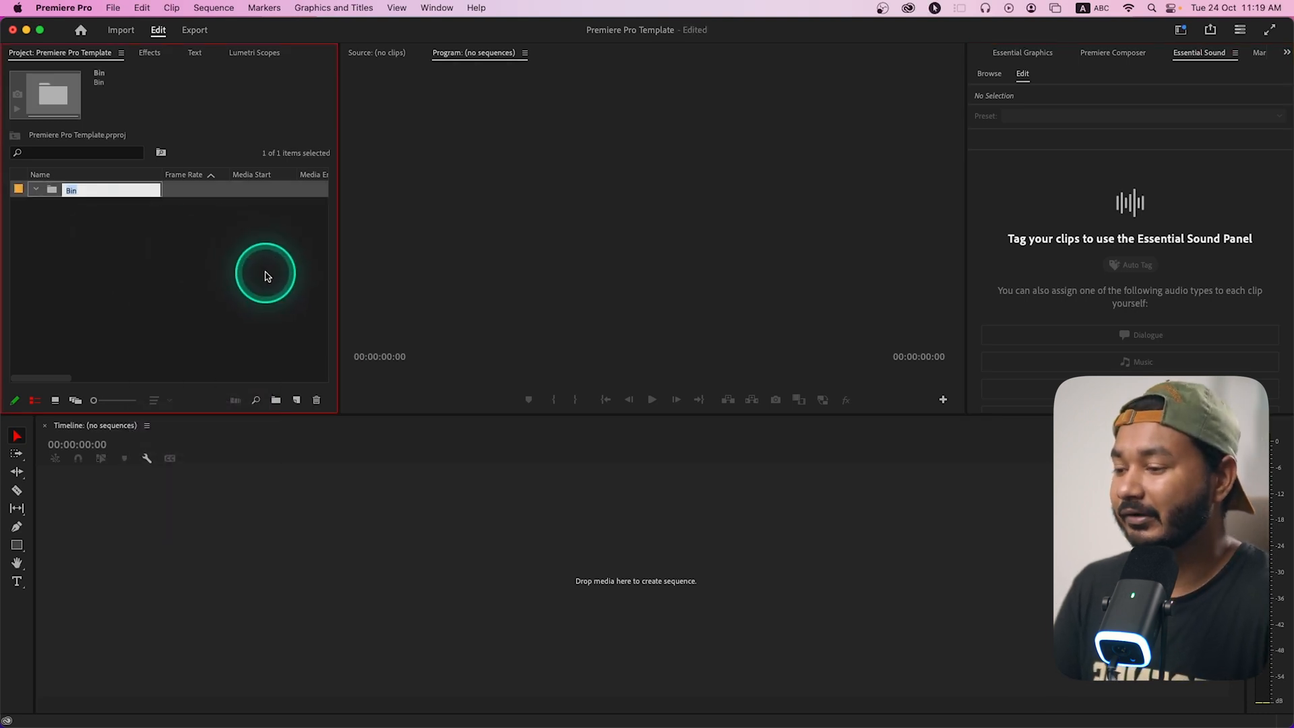
type("FaceCam")
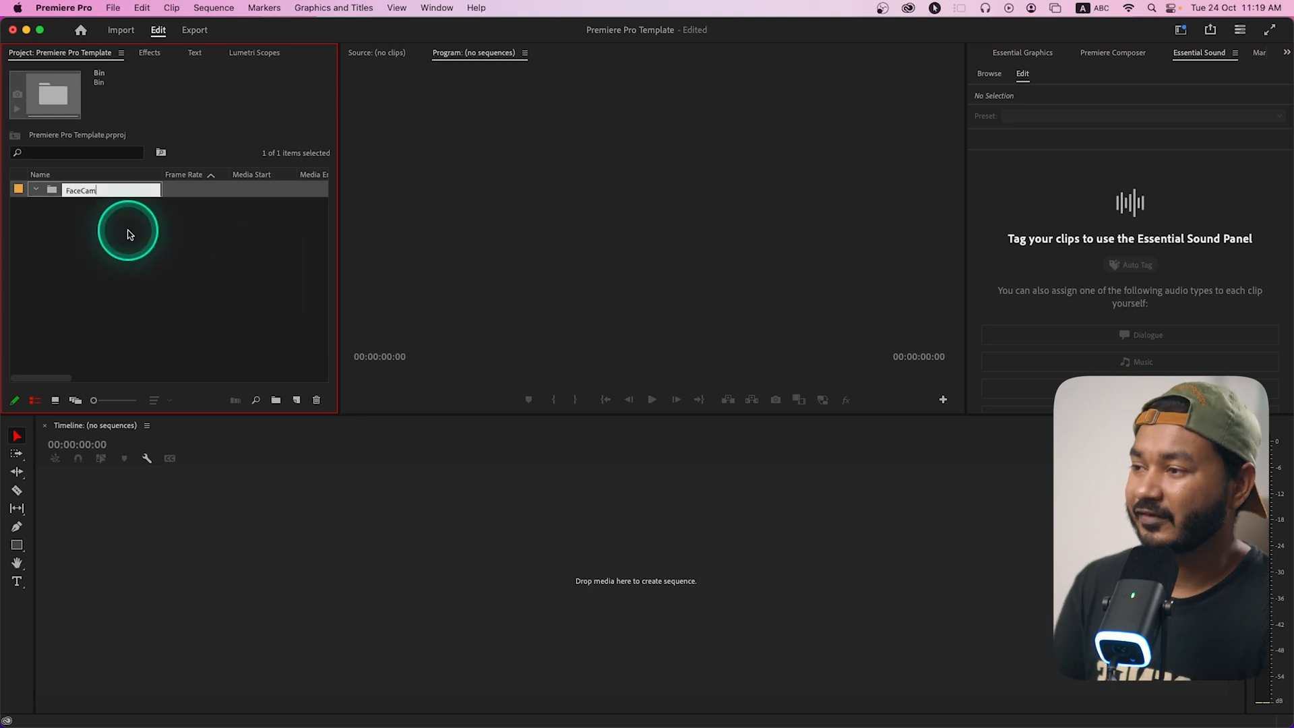
left_click(275, 401)
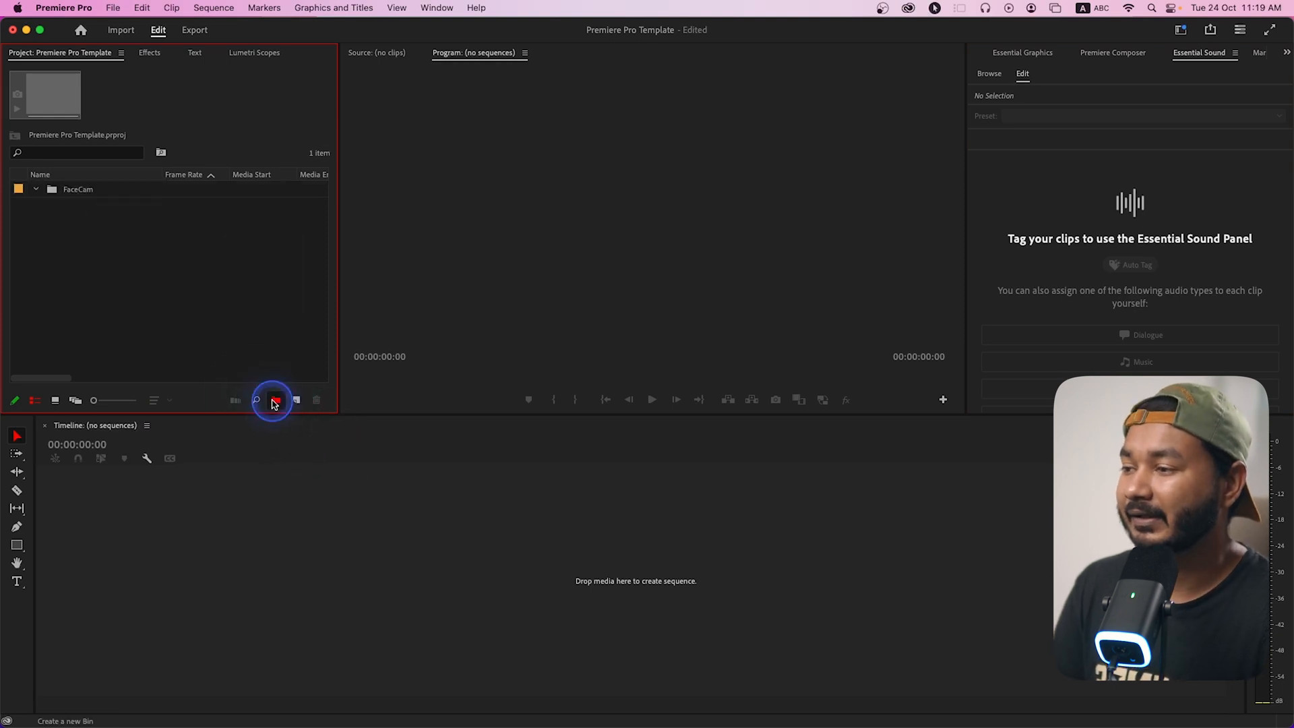
left_click(275, 400)
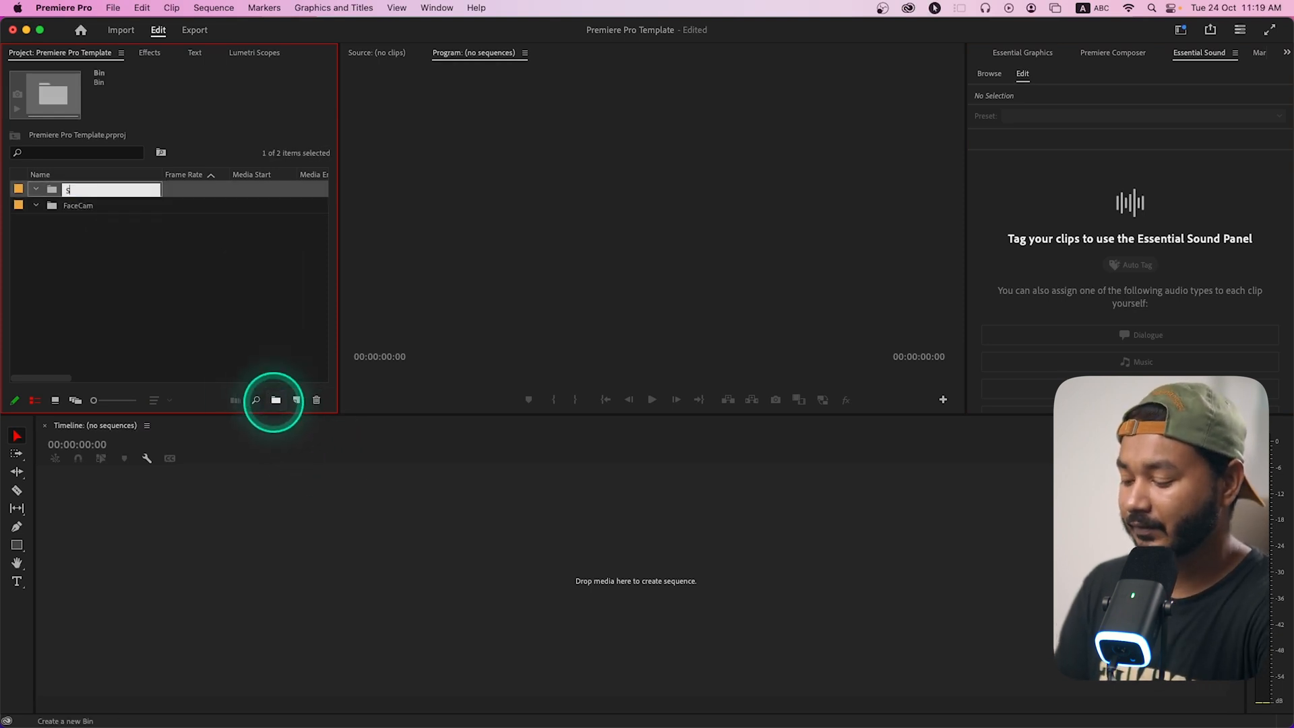
type("creen Record")
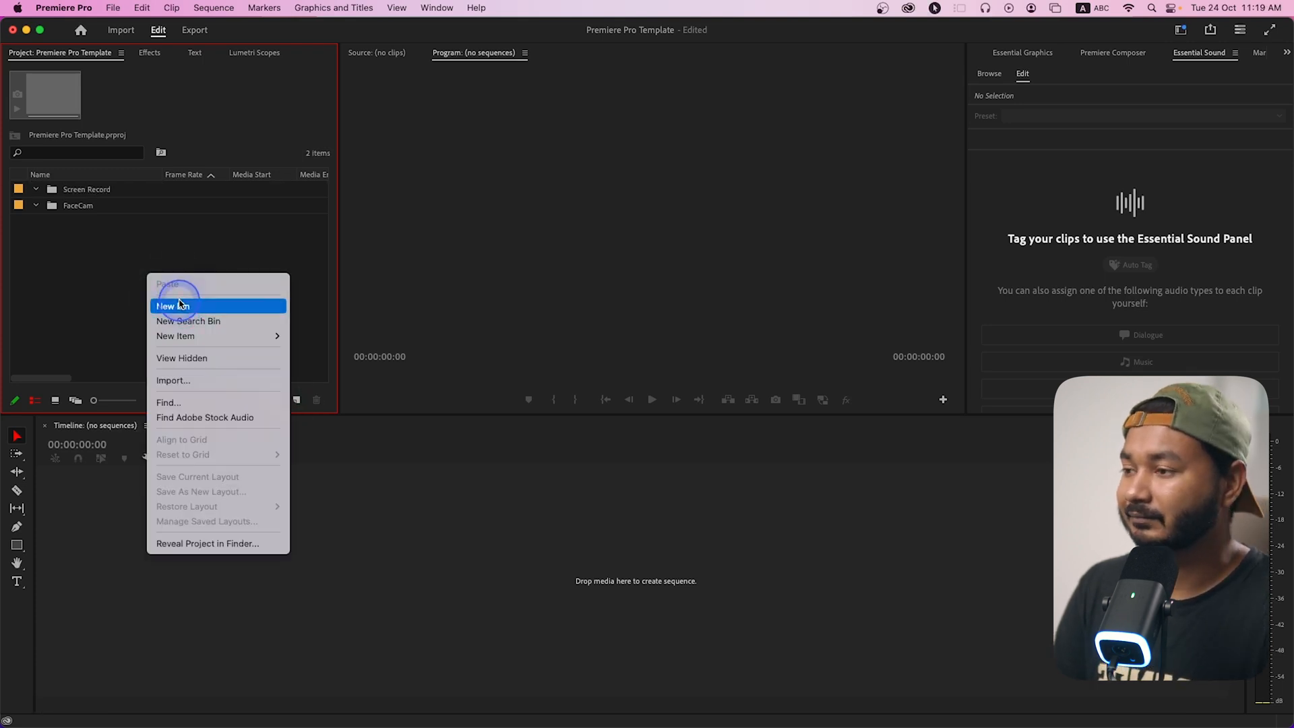
left_click(172, 306)
type("Audio")
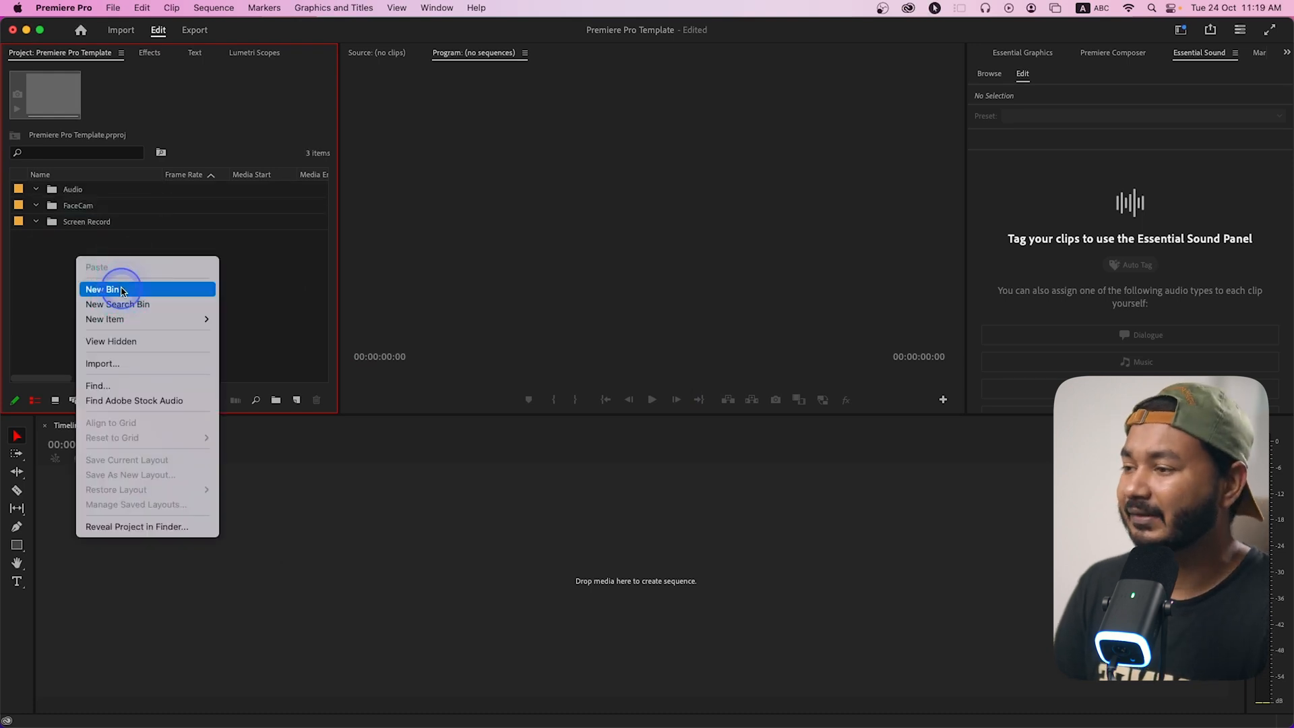
- Add Assets and Sequences bins, then open the empty Sequences bin
left_click(103, 289)
type("Assets")
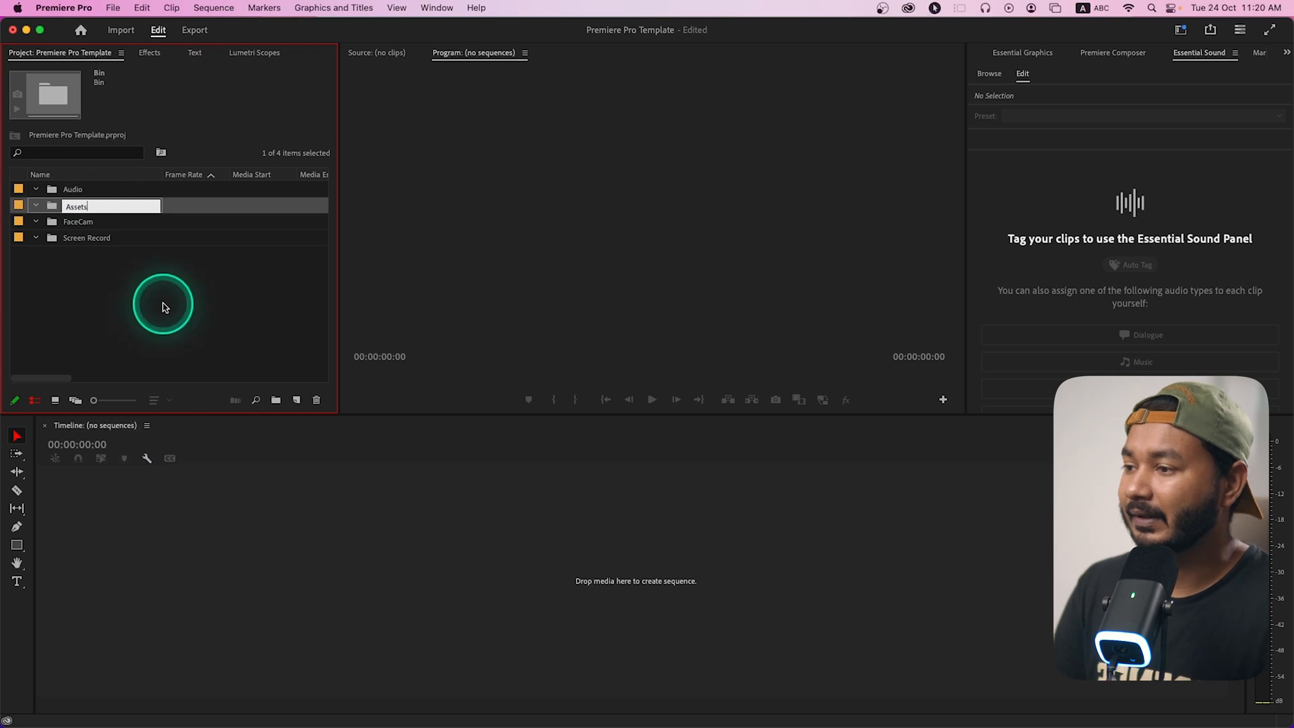
right_click(164, 308)
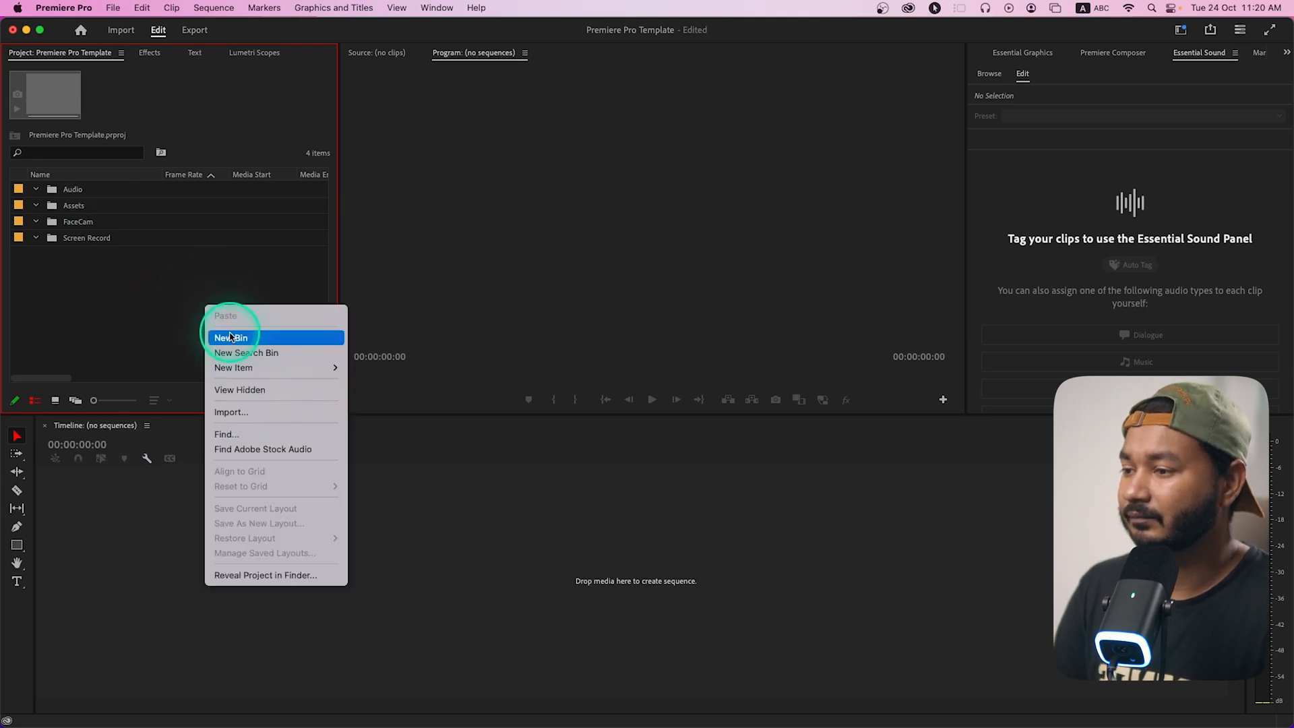
left_click(232, 338)
type("Sequences")
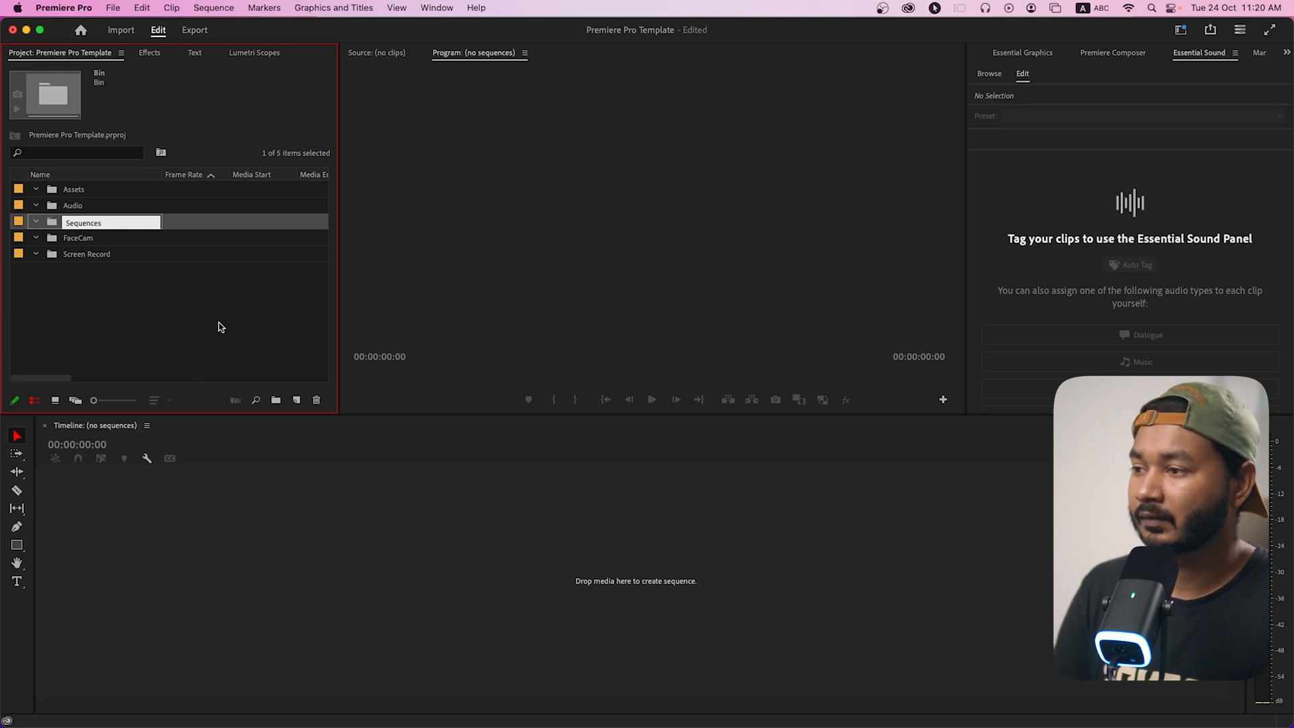
left_click(86, 253)
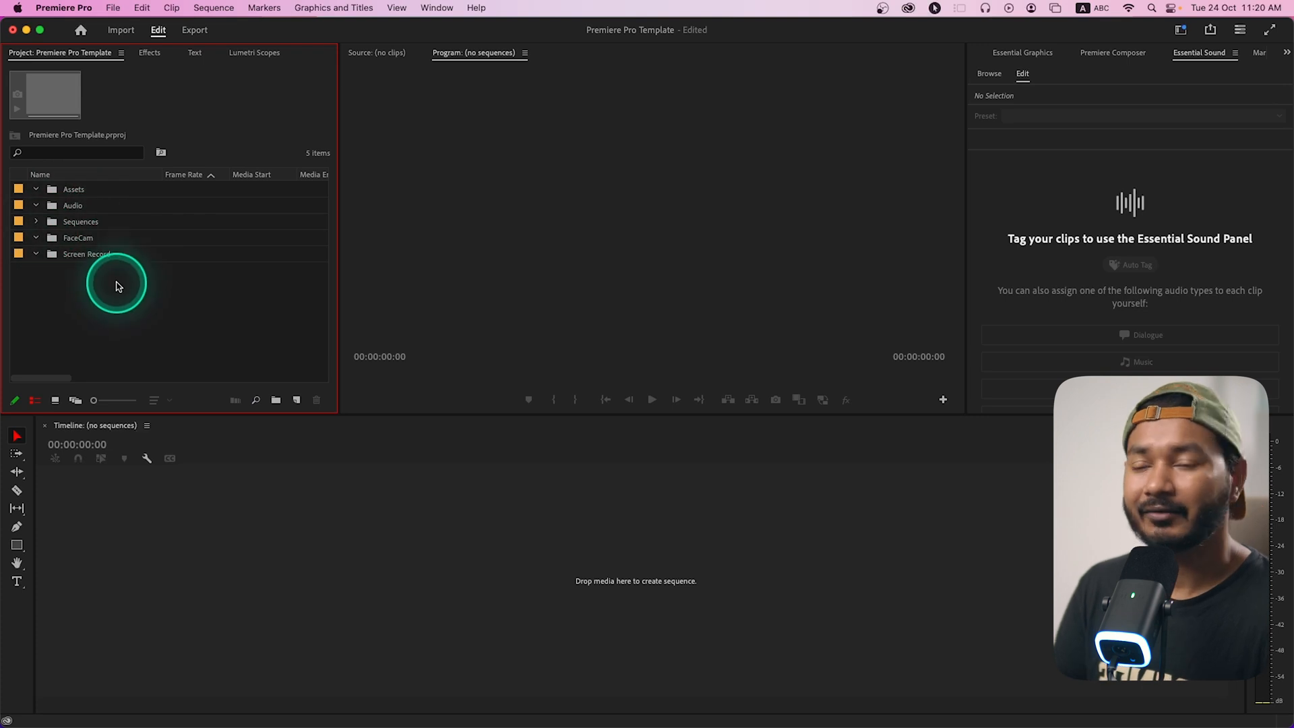
double_click(80, 221)
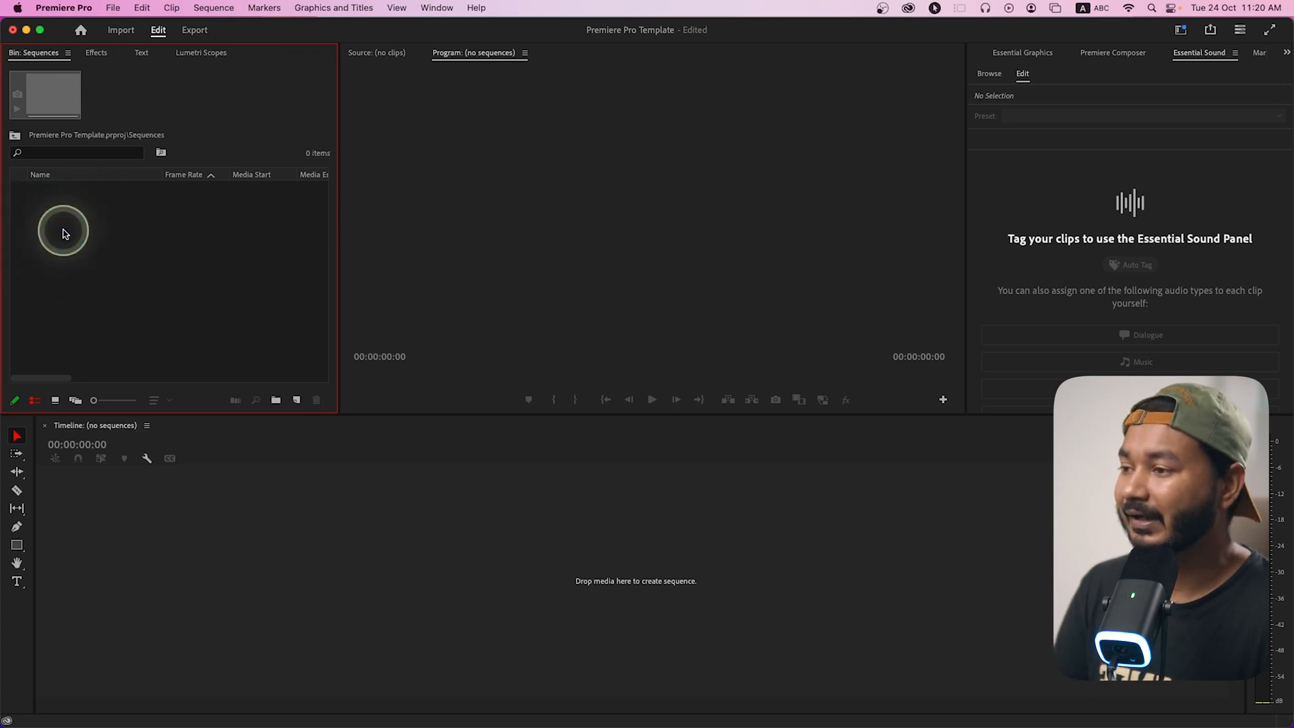
- Create a 3840×2160, 23.976 fps sequence named 'Tutorial 1' in the Sequences bin
right_click(65, 234)
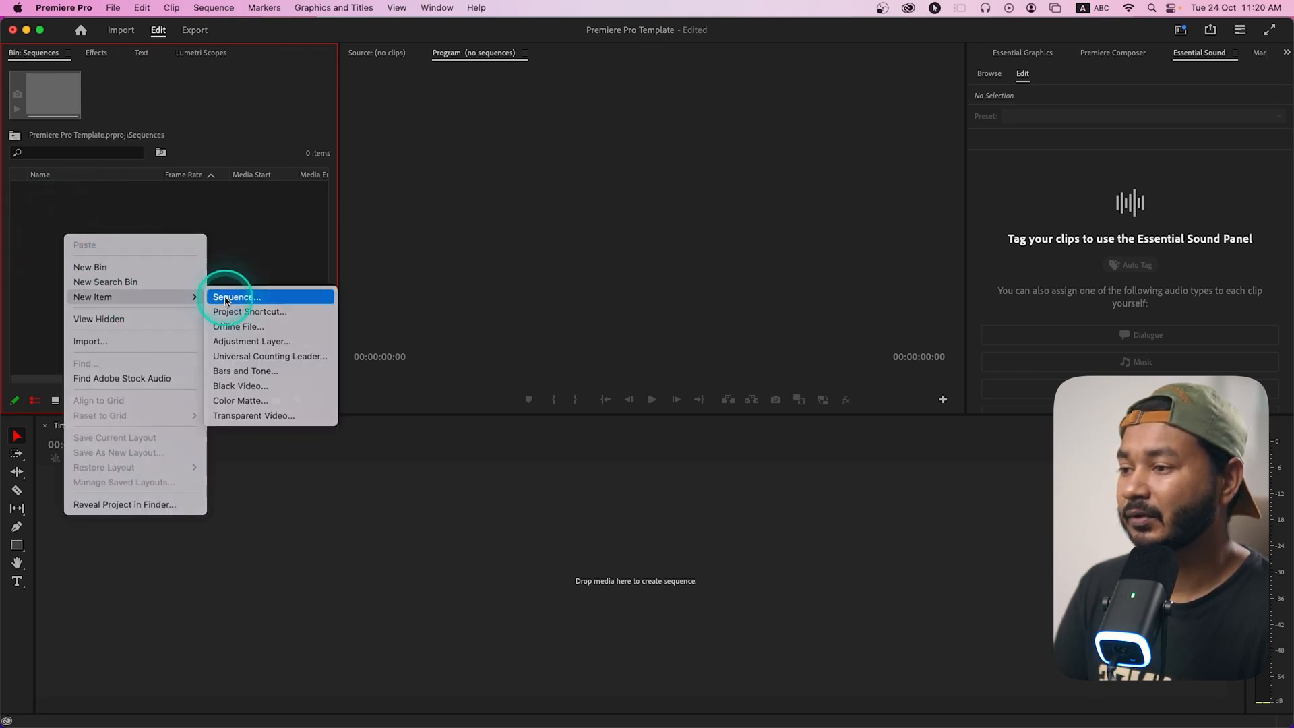
left_click(235, 297)
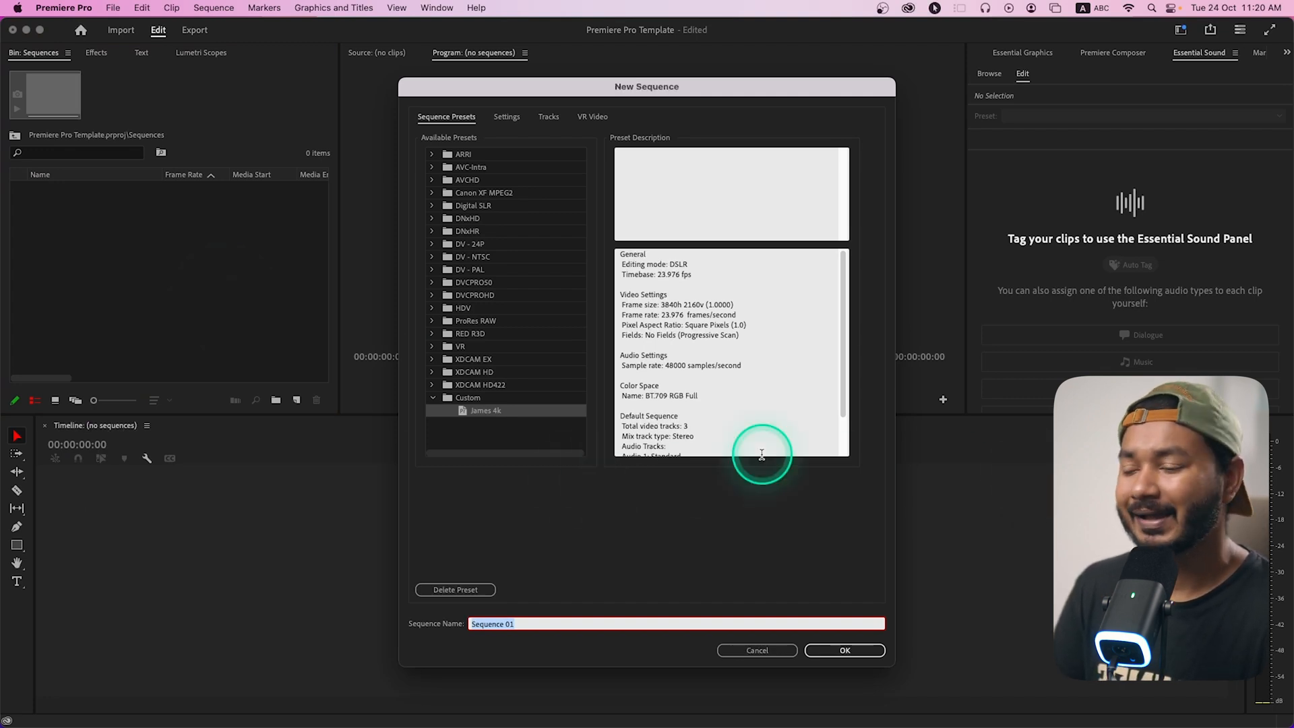
left_click(485, 411)
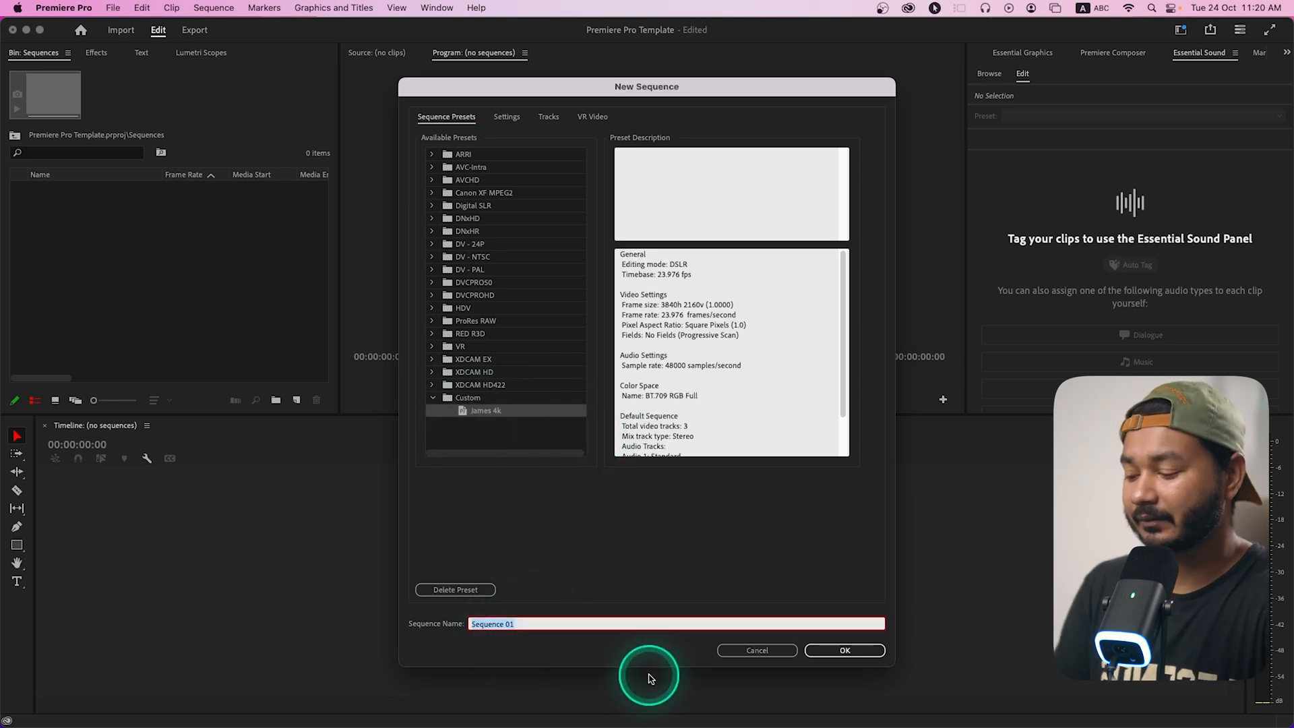
type("Tutorial 1")
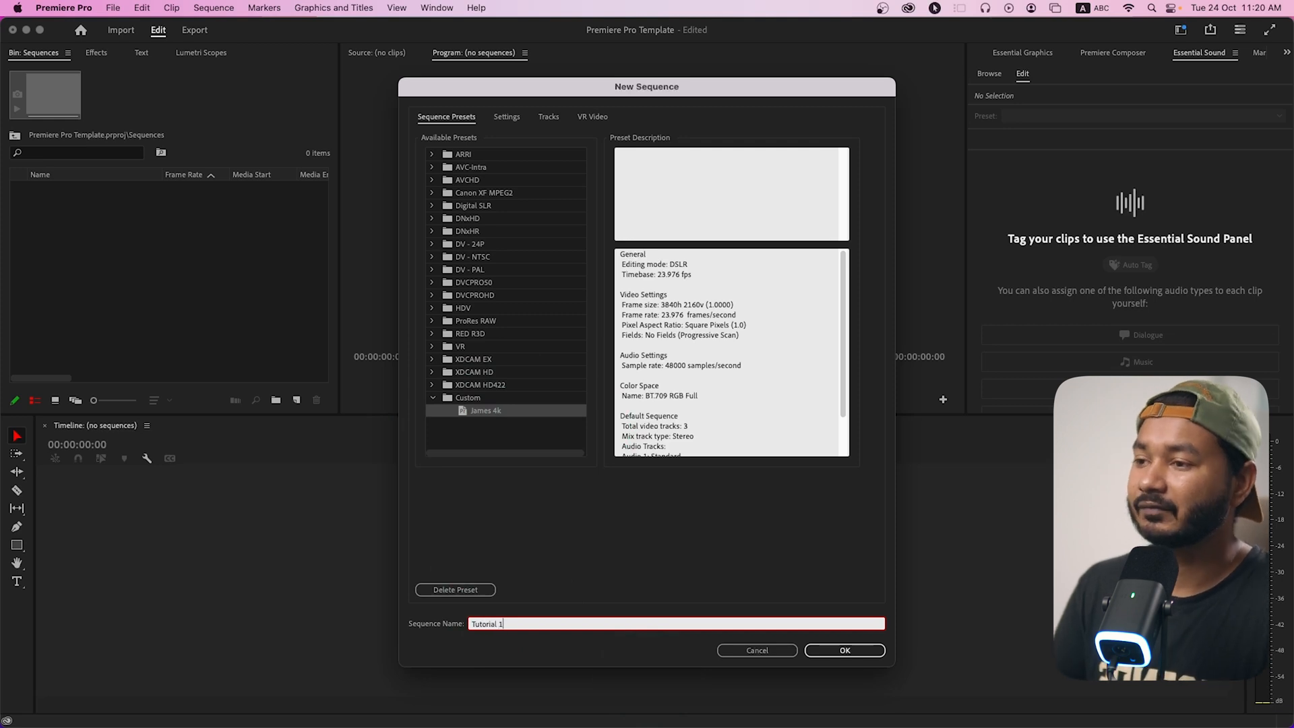
left_click(505, 240)
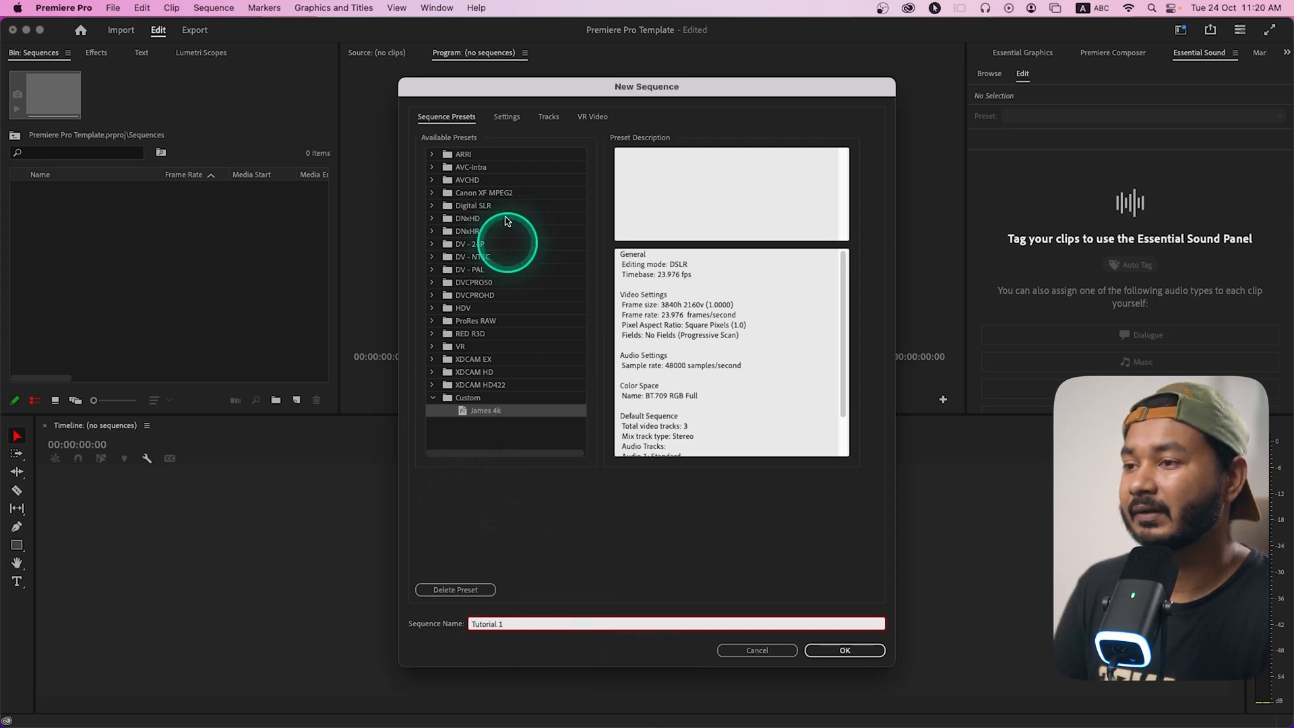
left_click(506, 116)
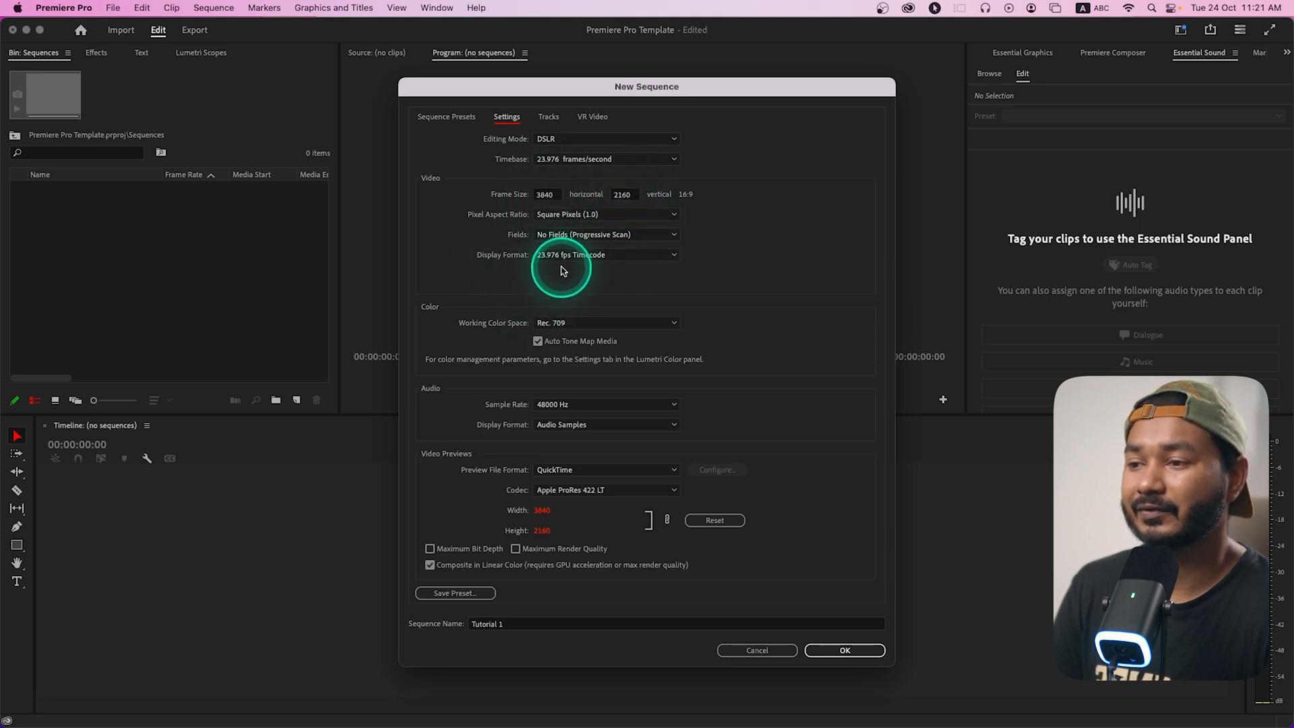
mouse_move(555, 312)
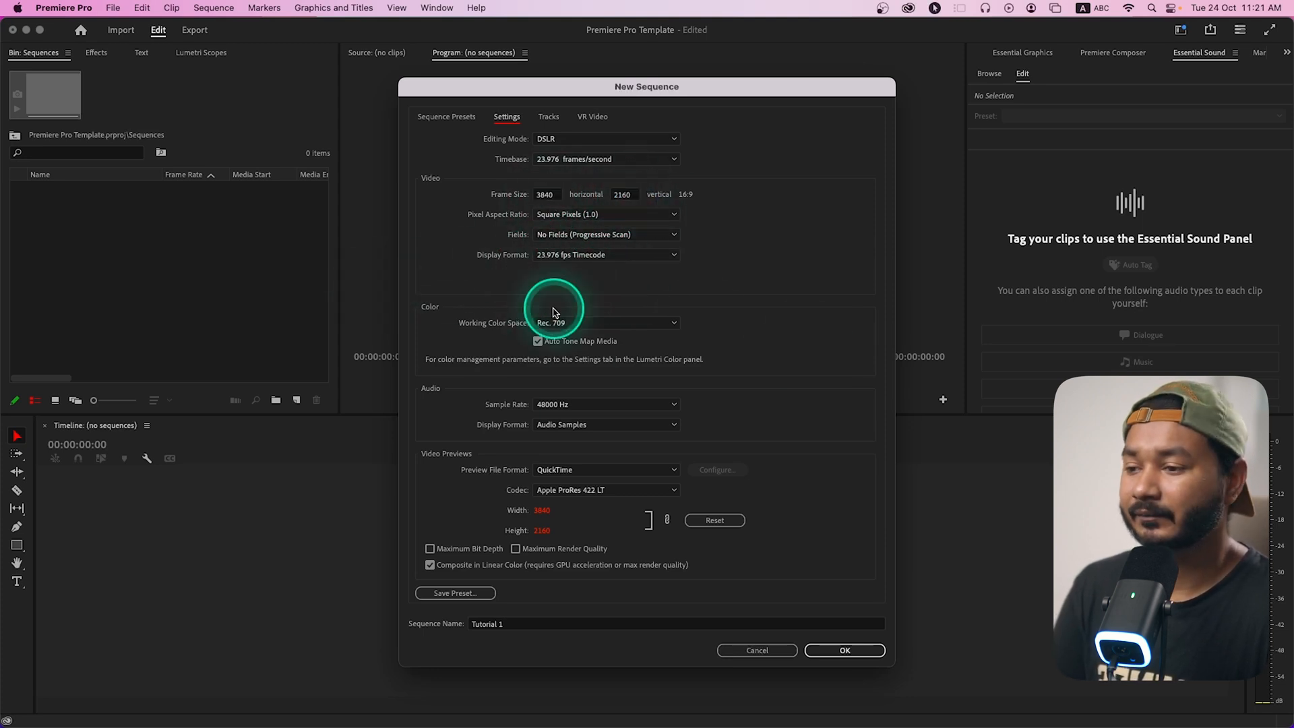
left_click(845, 650)
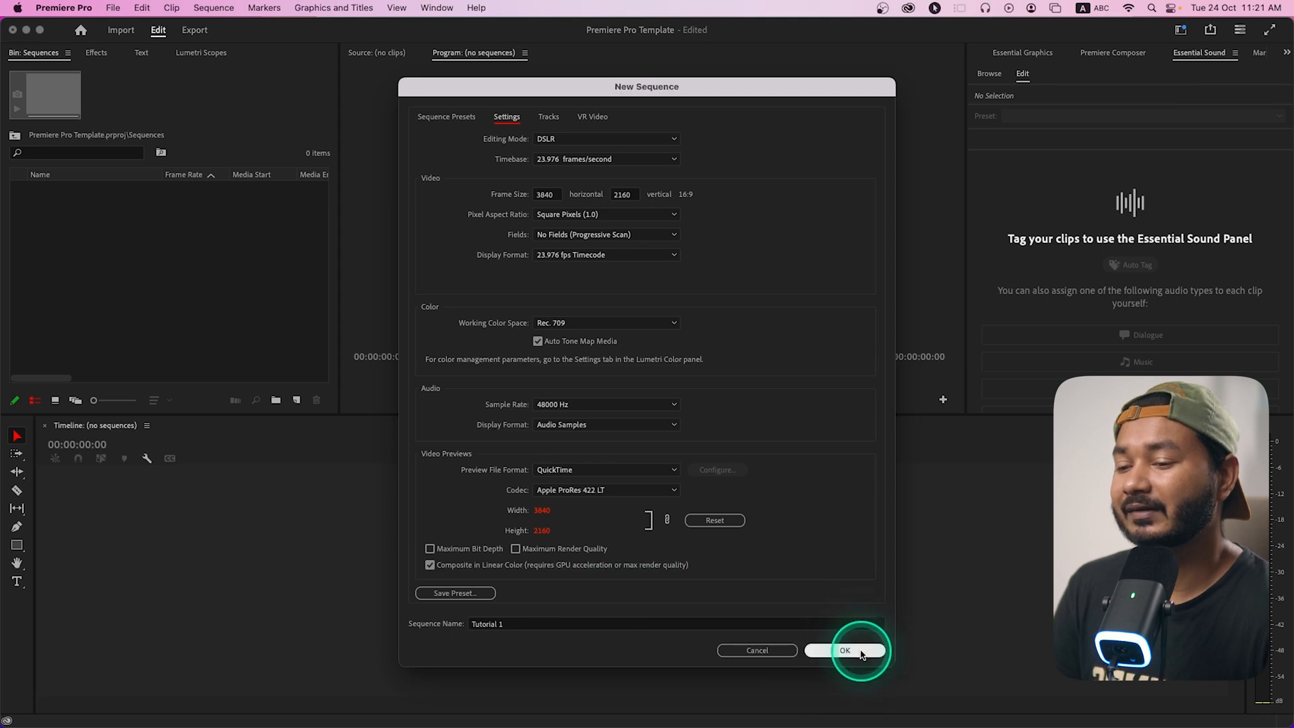
left_click(845, 650)
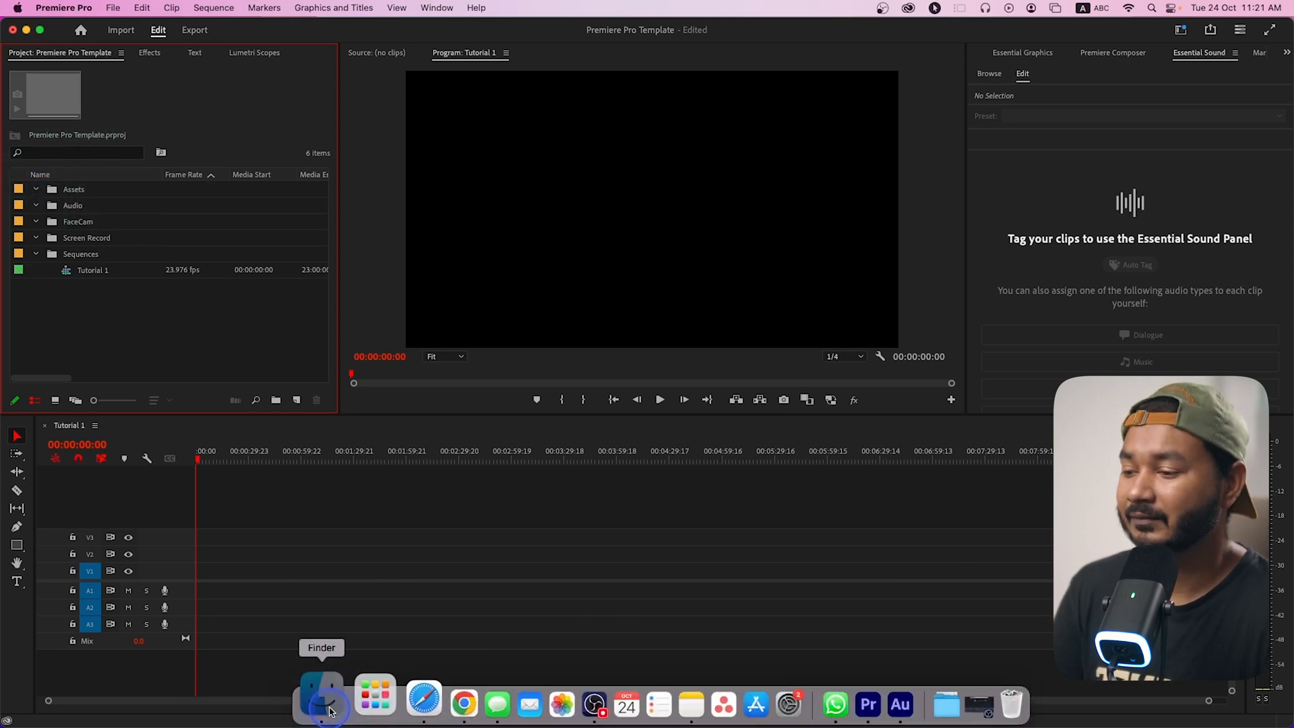
- Import the James Prince EN logo animation into Assets and preview it in the Source Monitor
left_click(321, 698)
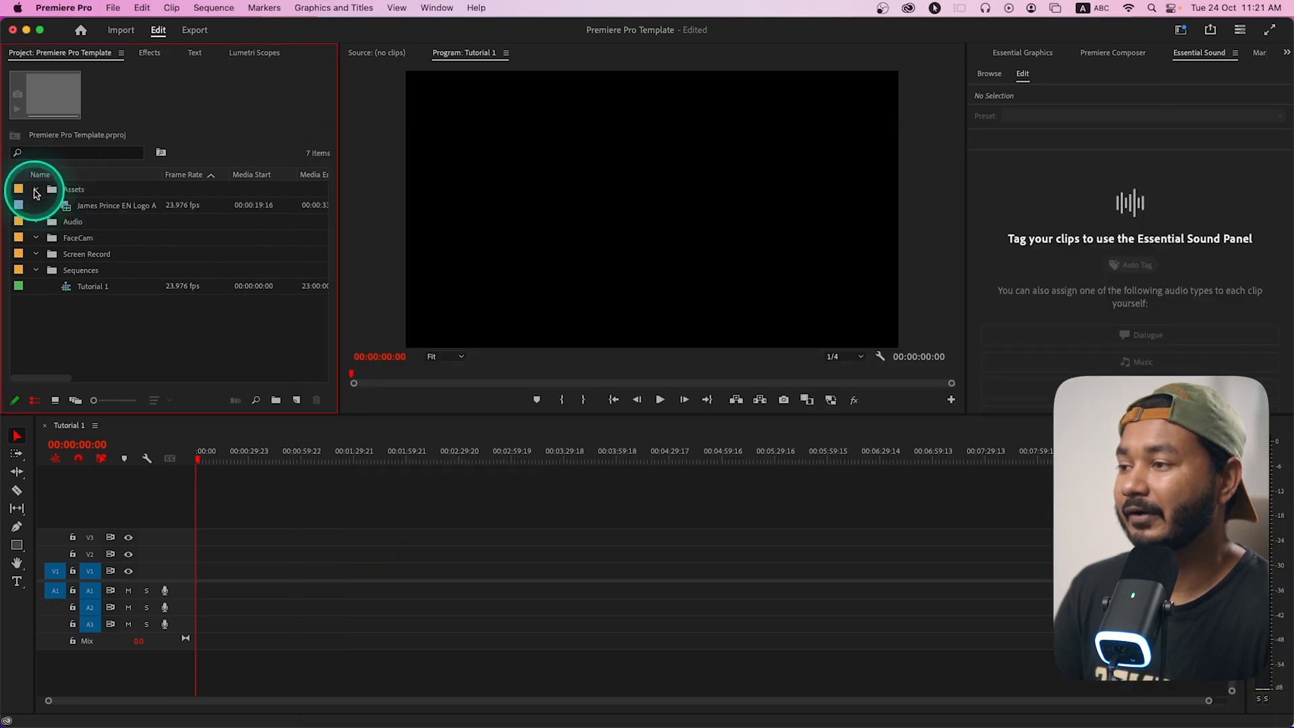
double_click(117, 205)
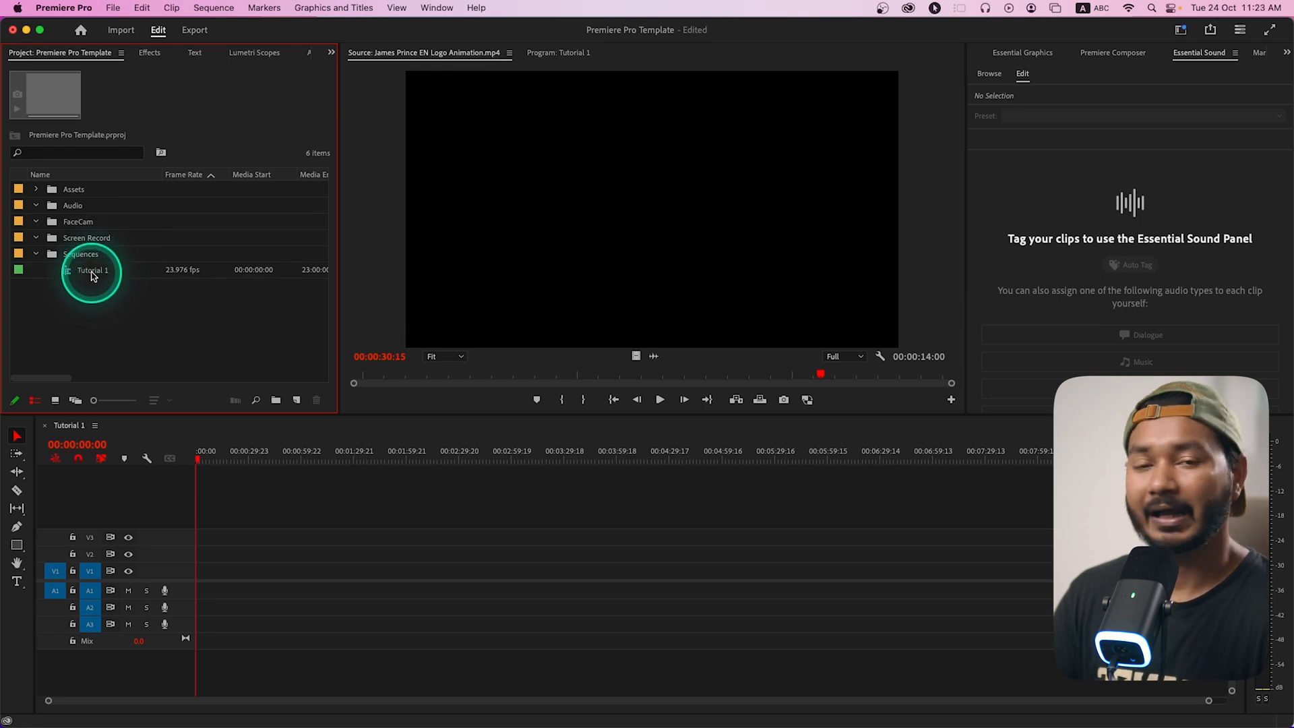
- Save the project as a template named 'James Prince Tutorial'
left_click(93, 270)
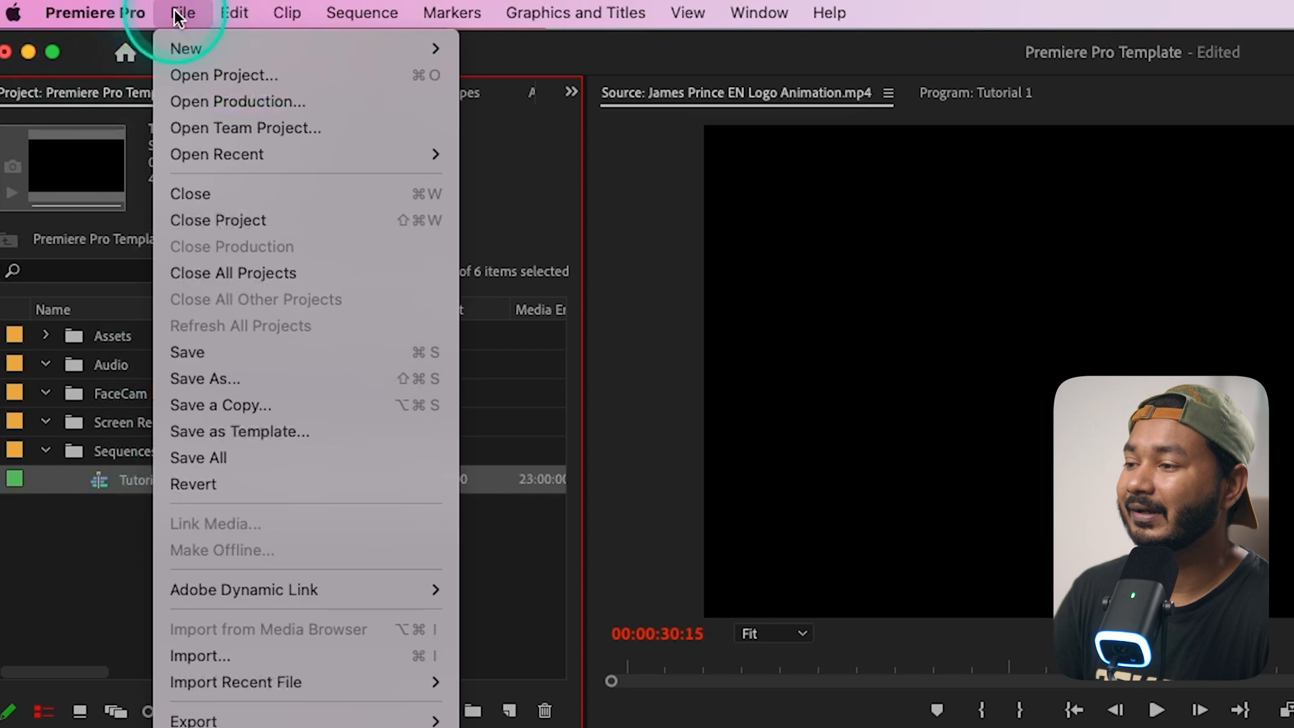
mouse_move(240, 431)
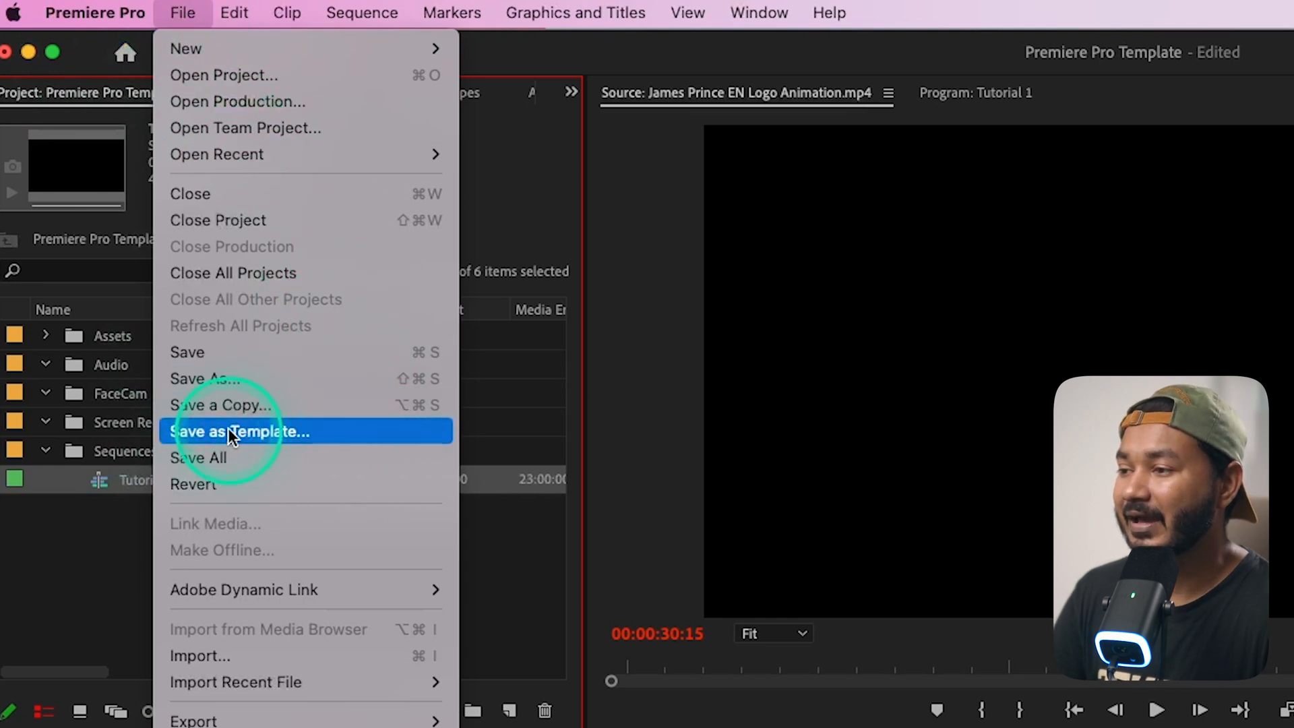
left_click(239, 431)
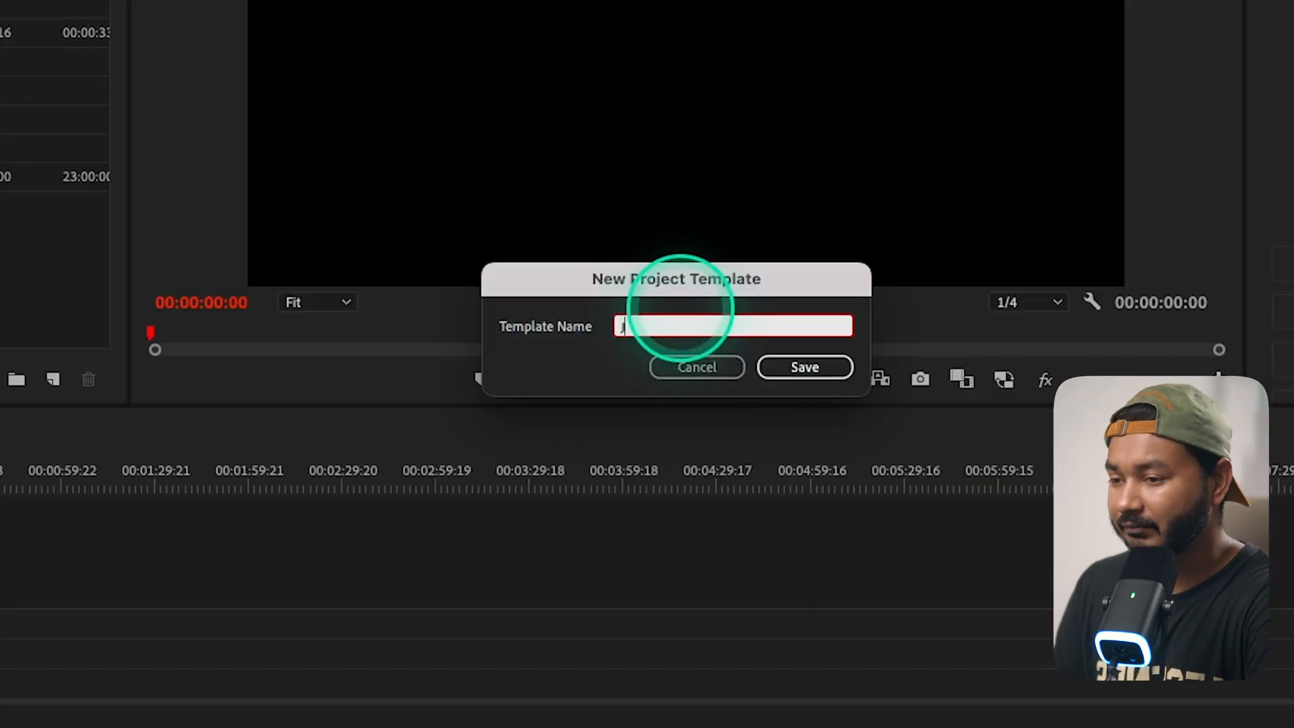
type("James Prince Tutoria")
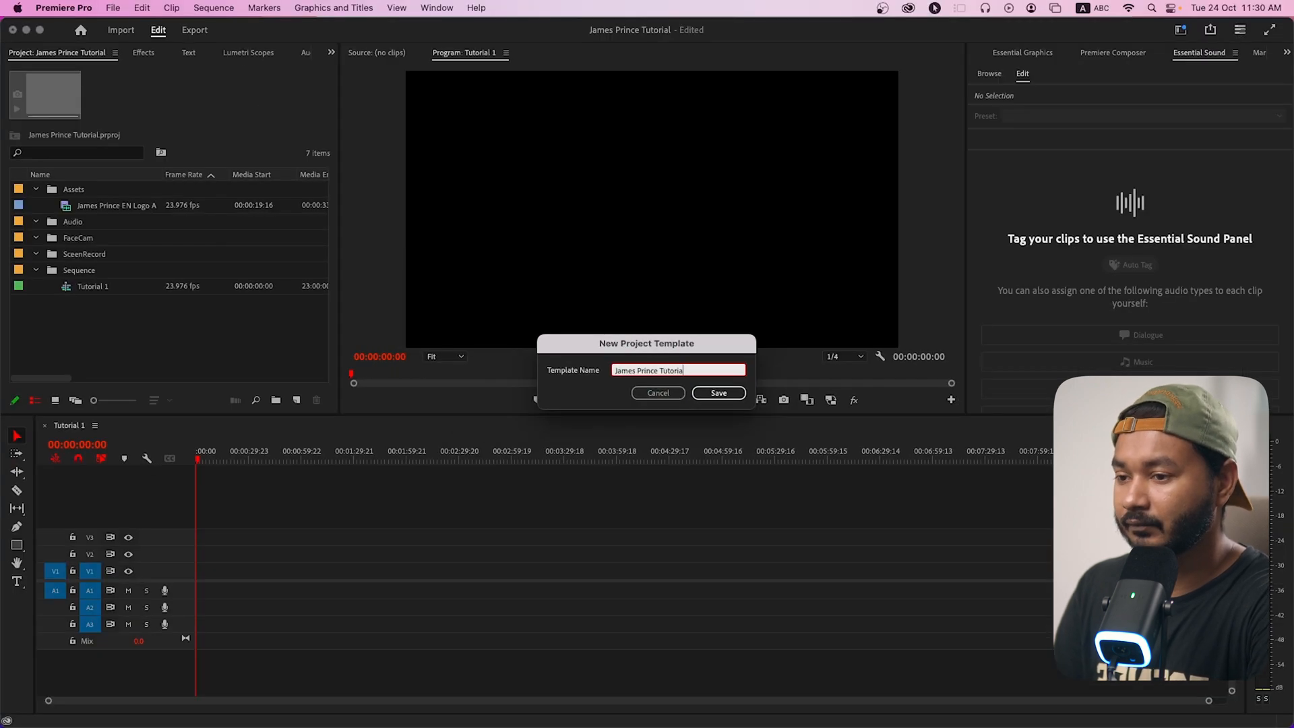
left_click(717, 392)
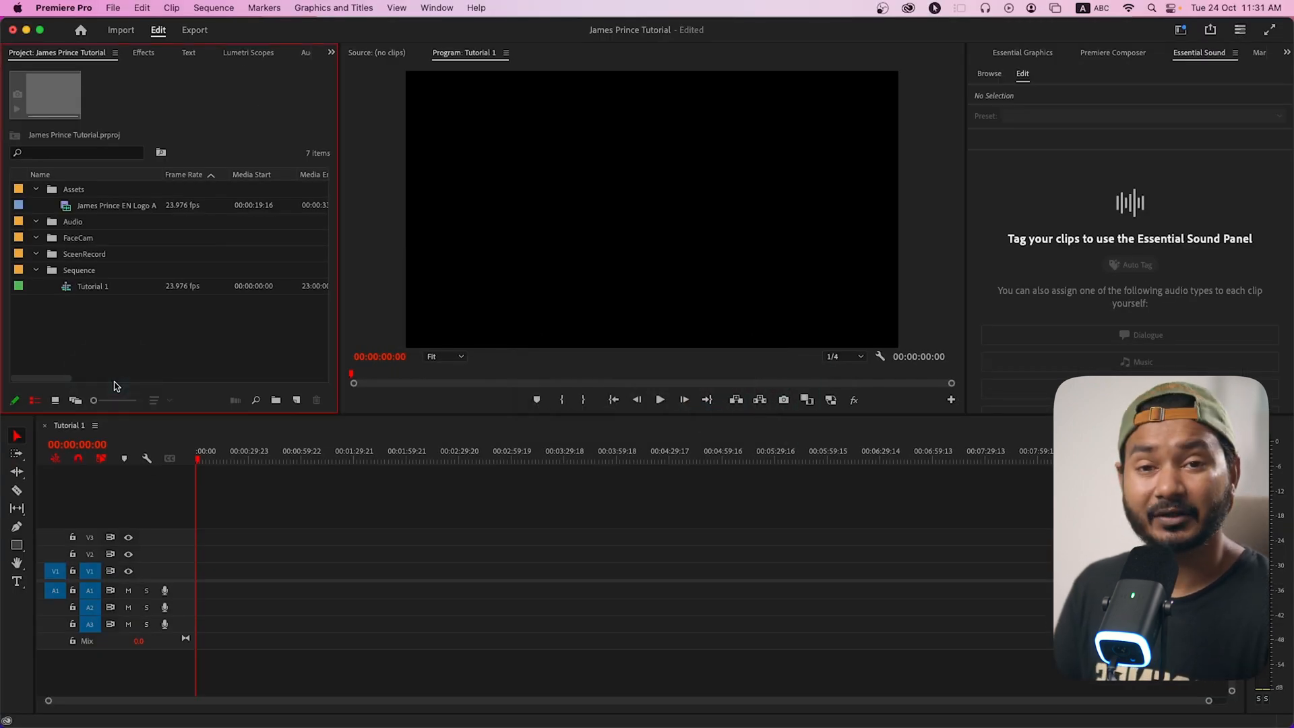
left_click(179, 286)
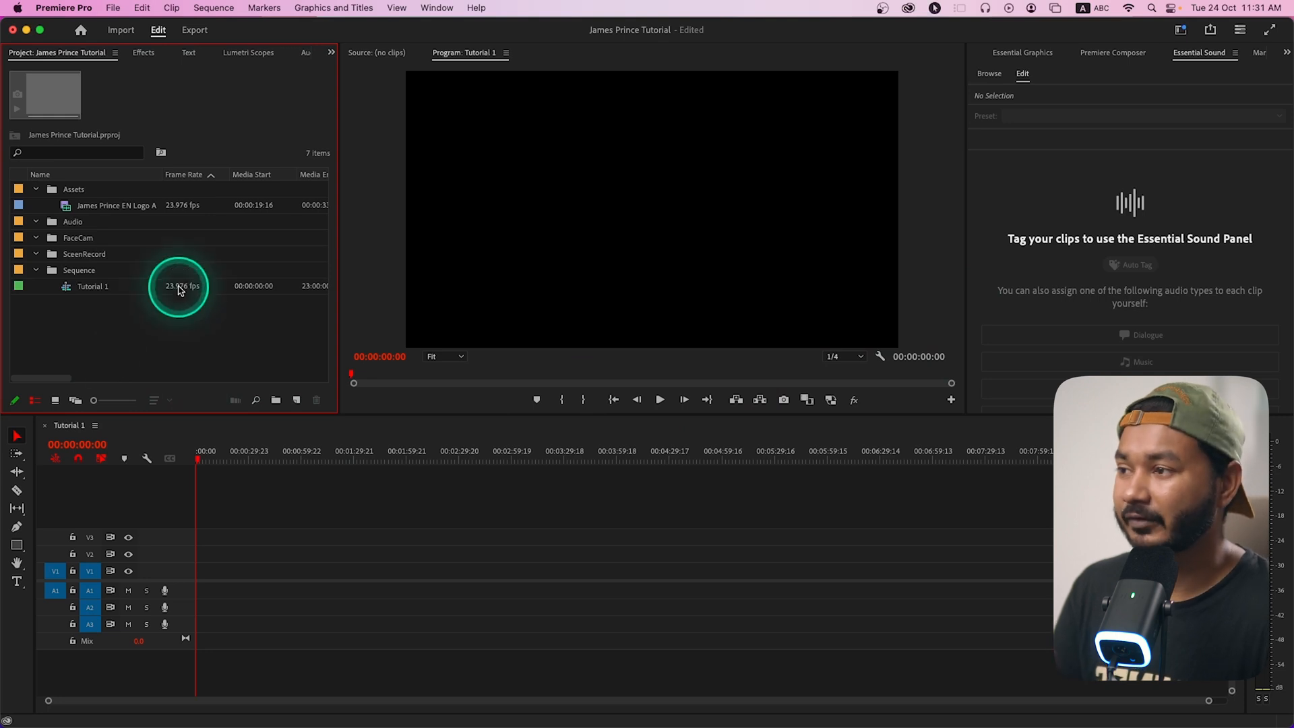
- Create a new untitled project from the James Prince Tutorial custom template
left_click(112, 7)
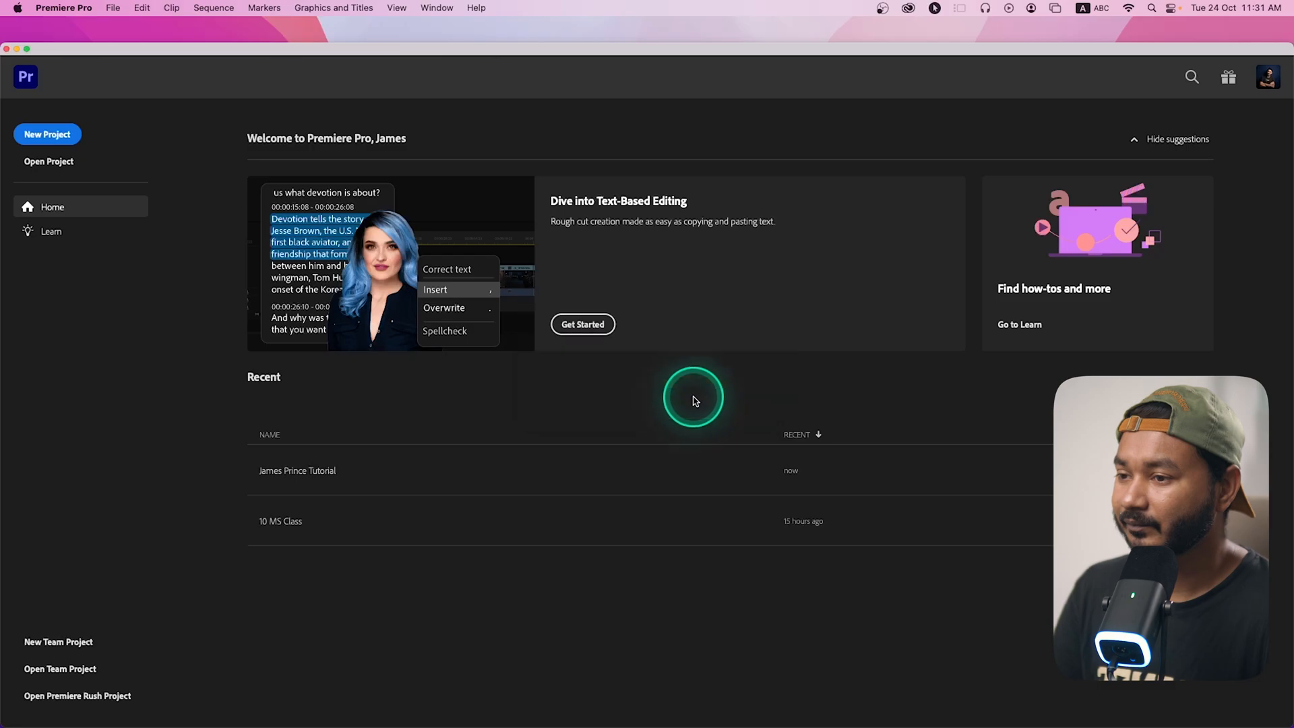
left_click(46, 133)
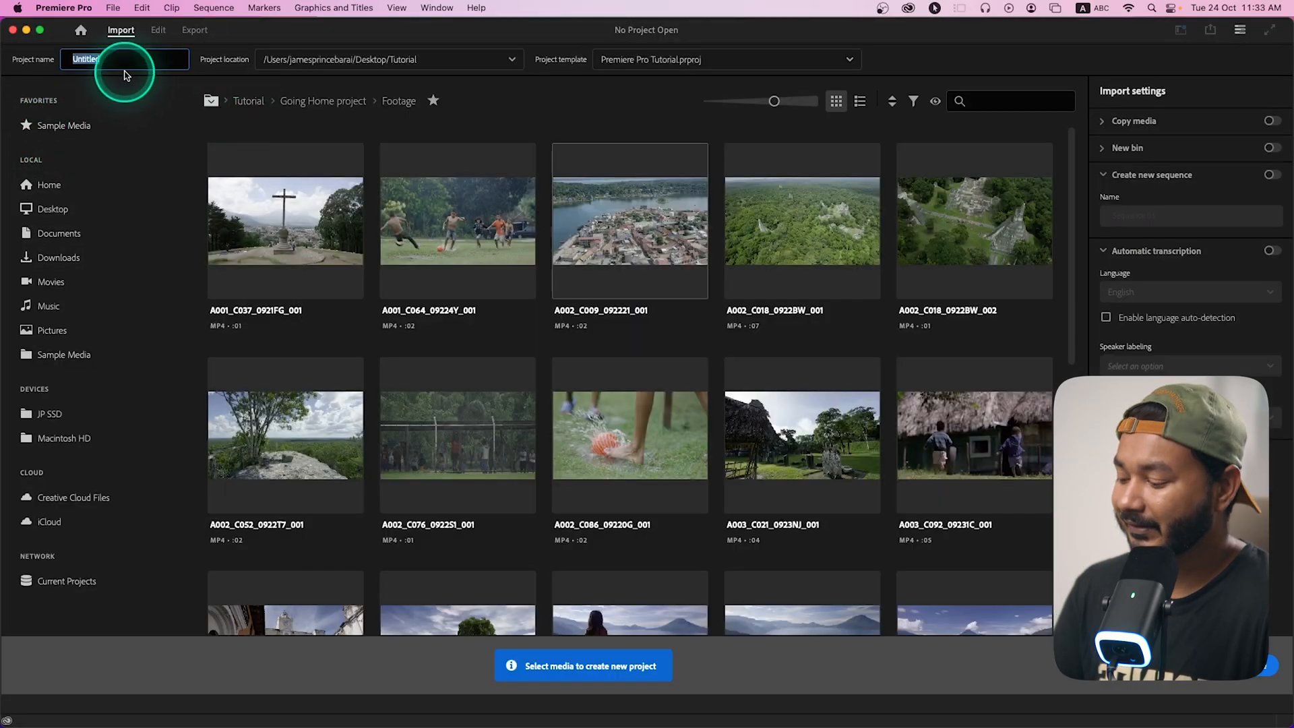
mouse_move(181, 88)
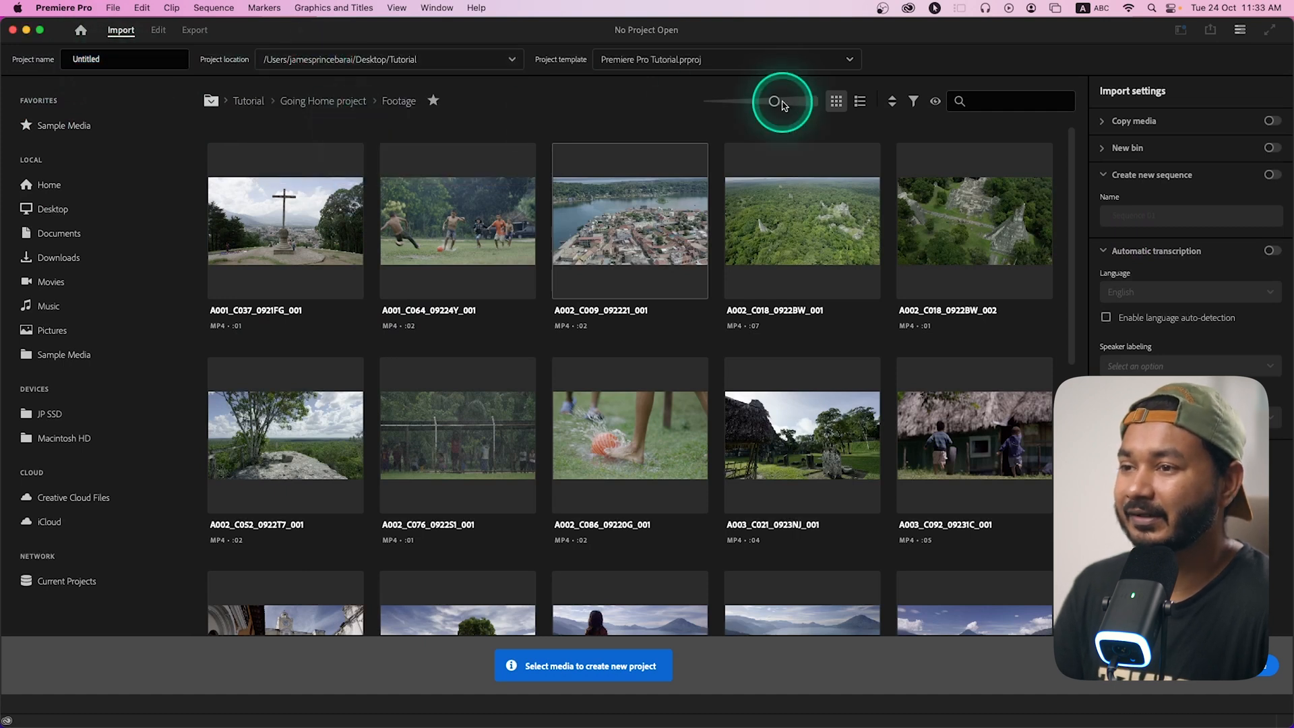
left_click(726, 59)
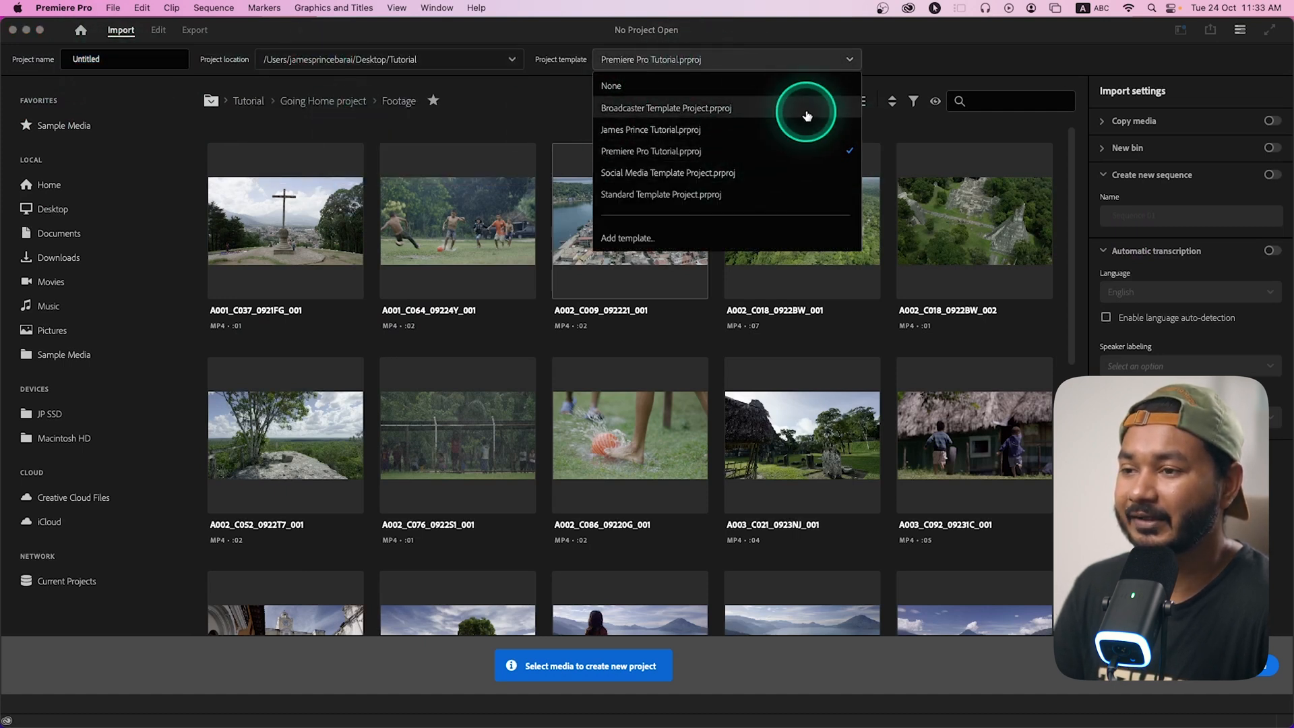
mouse_move(736, 151)
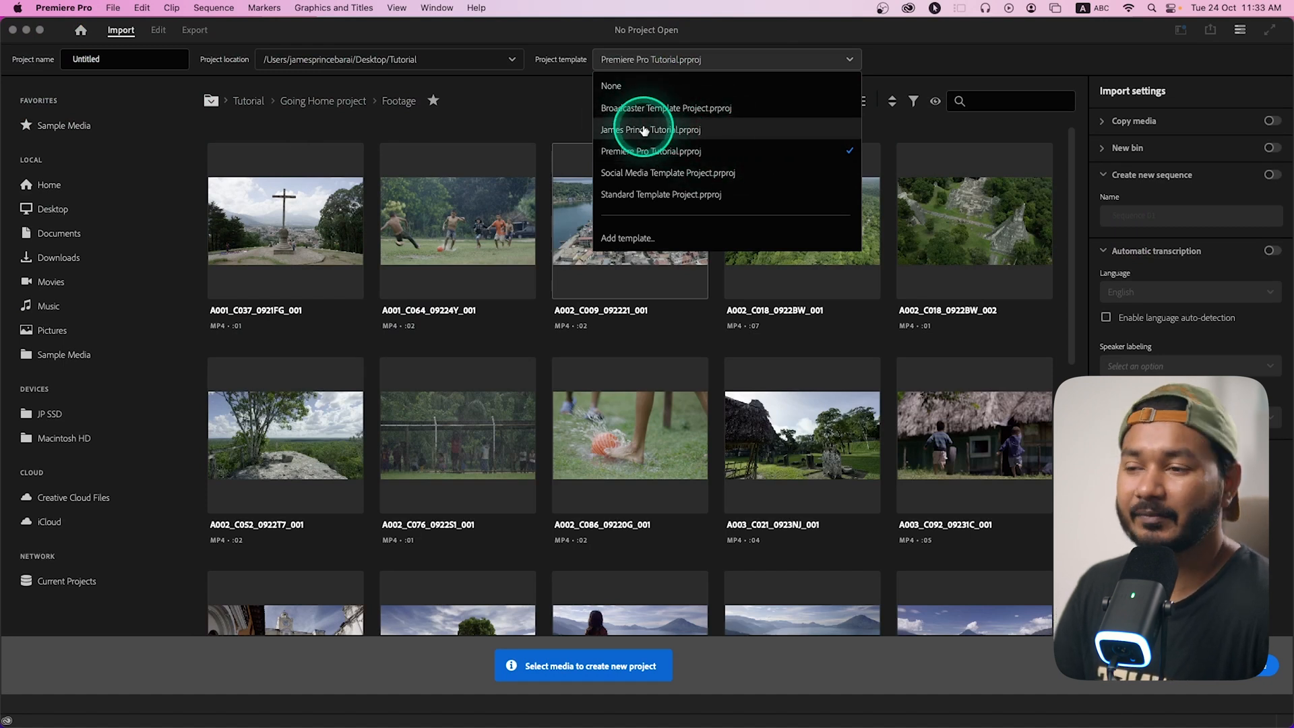
left_click(651, 129)
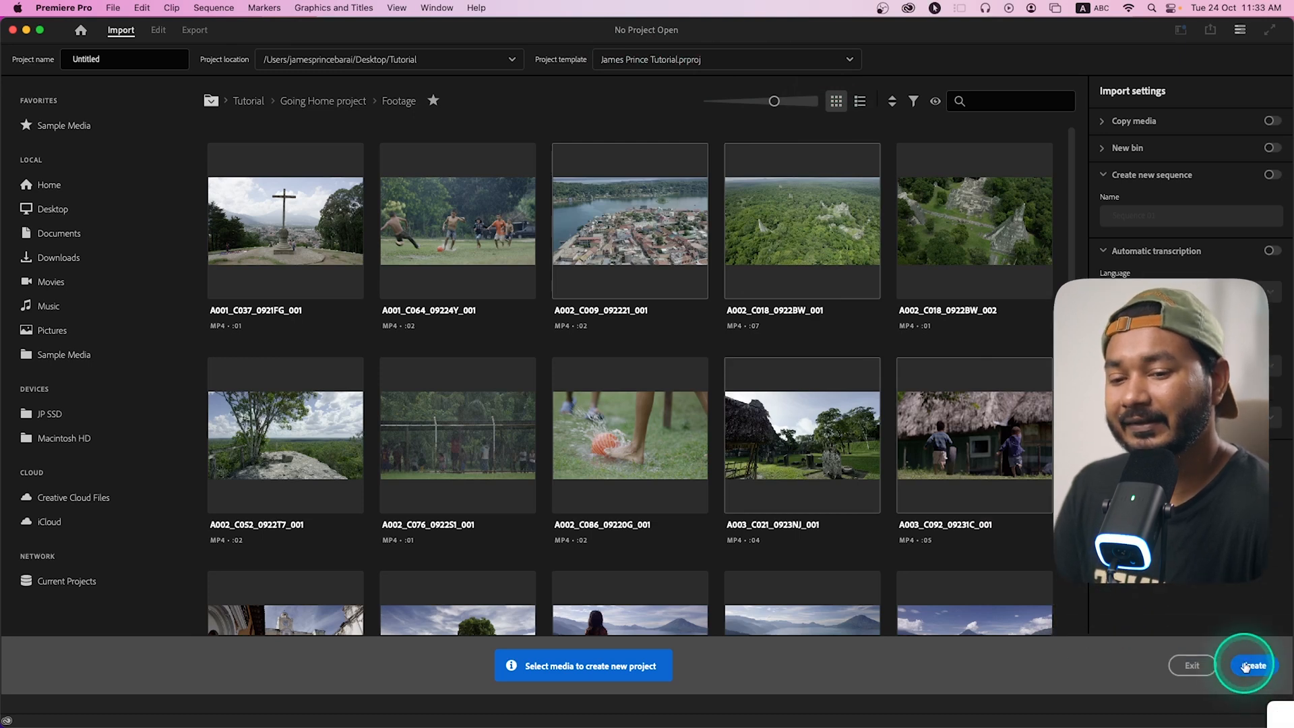
left_click(1250, 665)
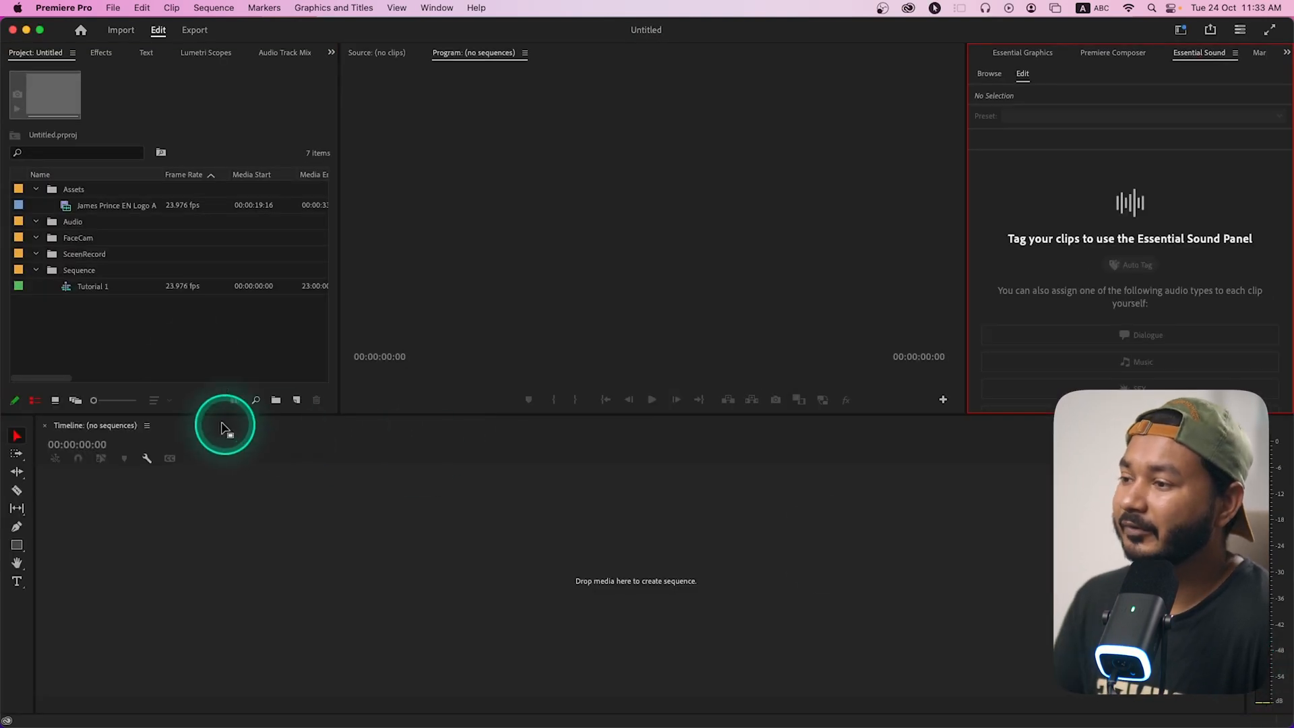
mouse_move(93, 286)
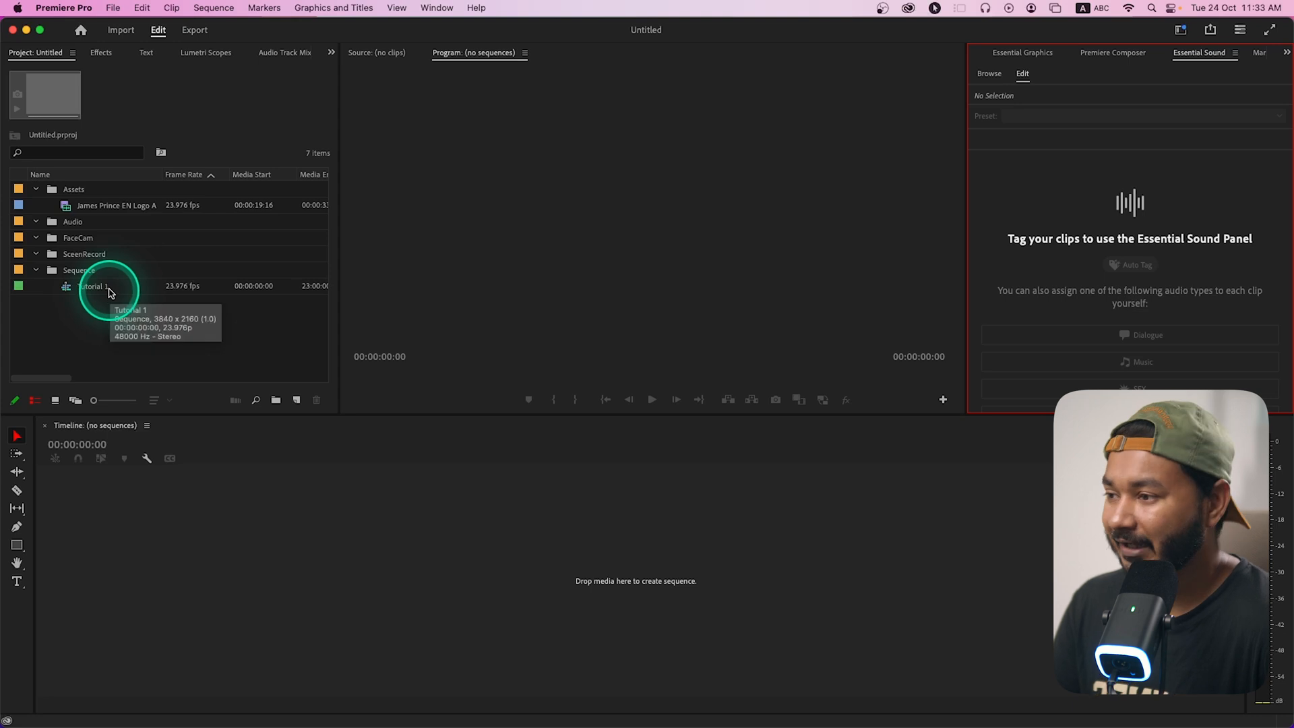
- Rename the Tutorial 1 sequence to 'Premiere Pro Template' and open it in the timeline
left_click(93, 286)
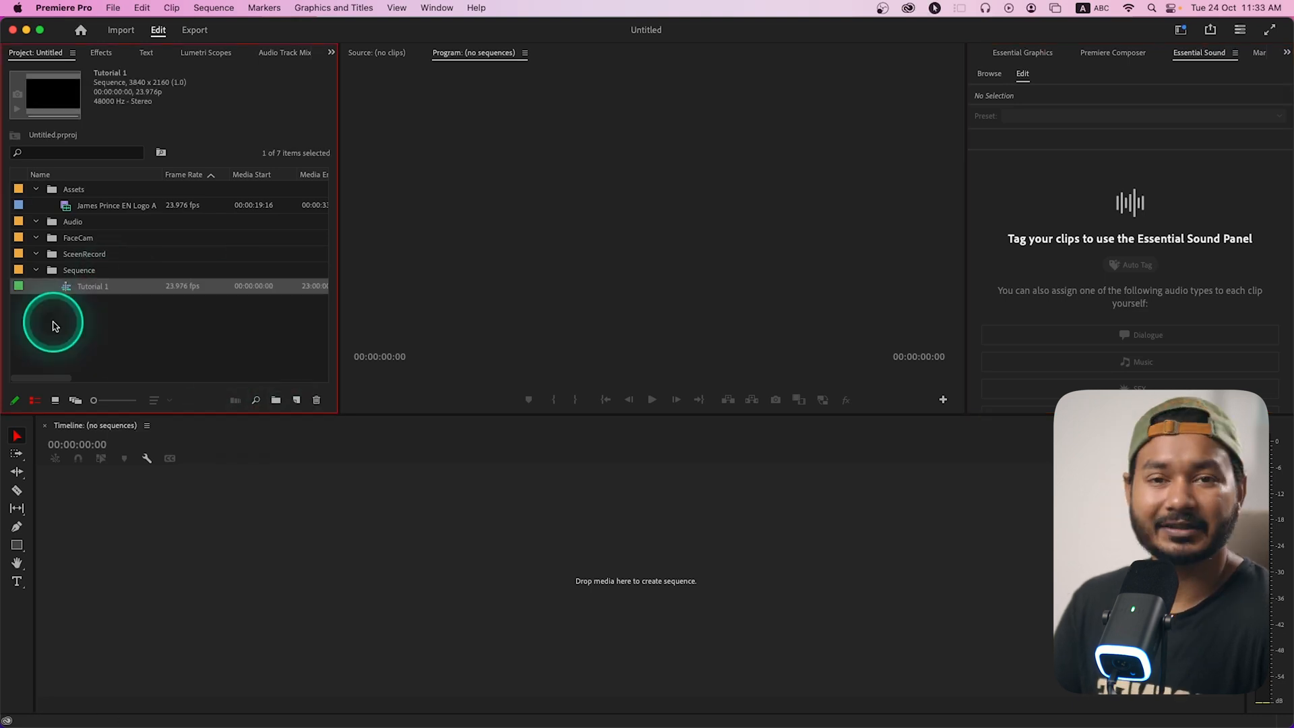
double_click(92, 286)
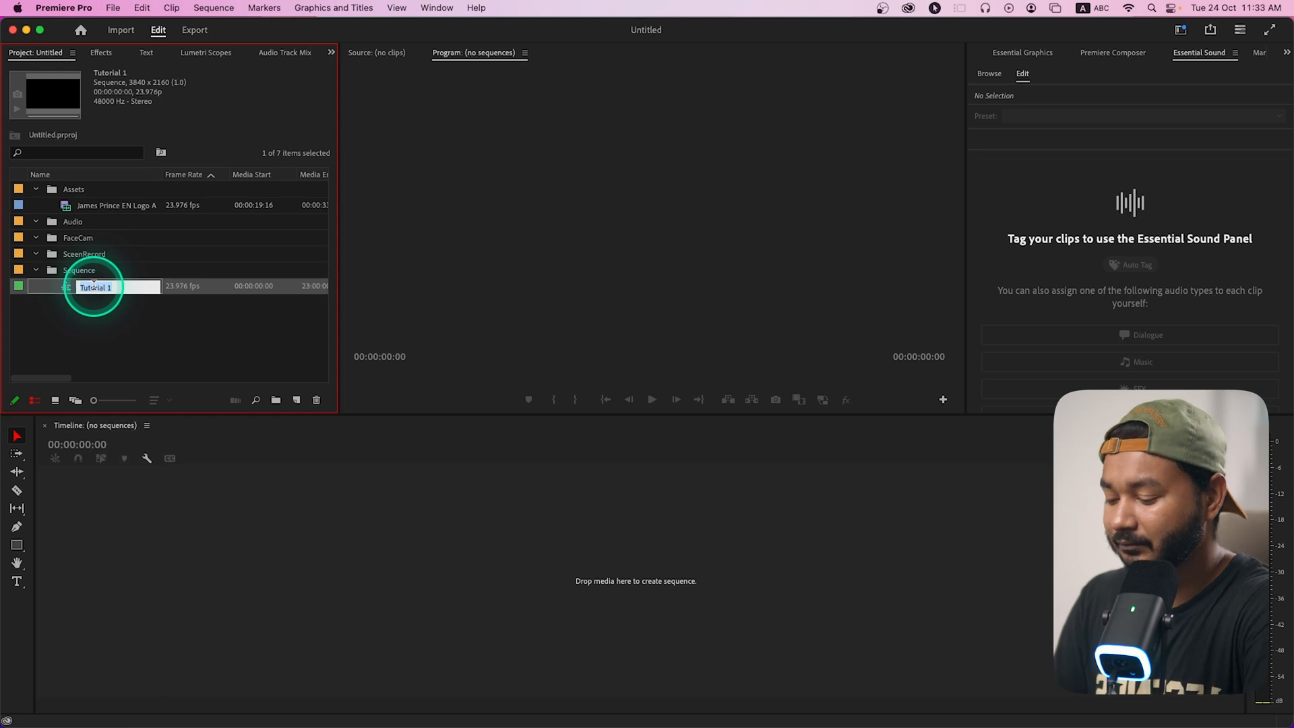
type("Premiere Pro Temp")
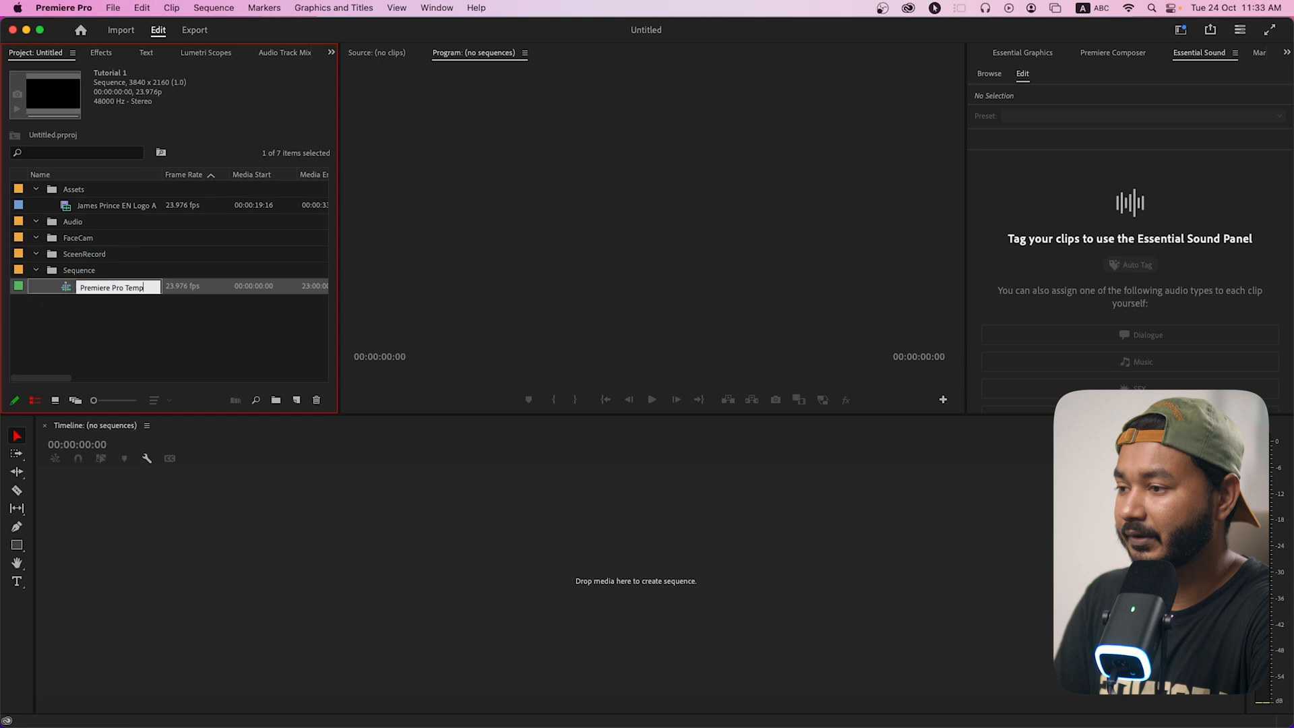
left_click(115, 286)
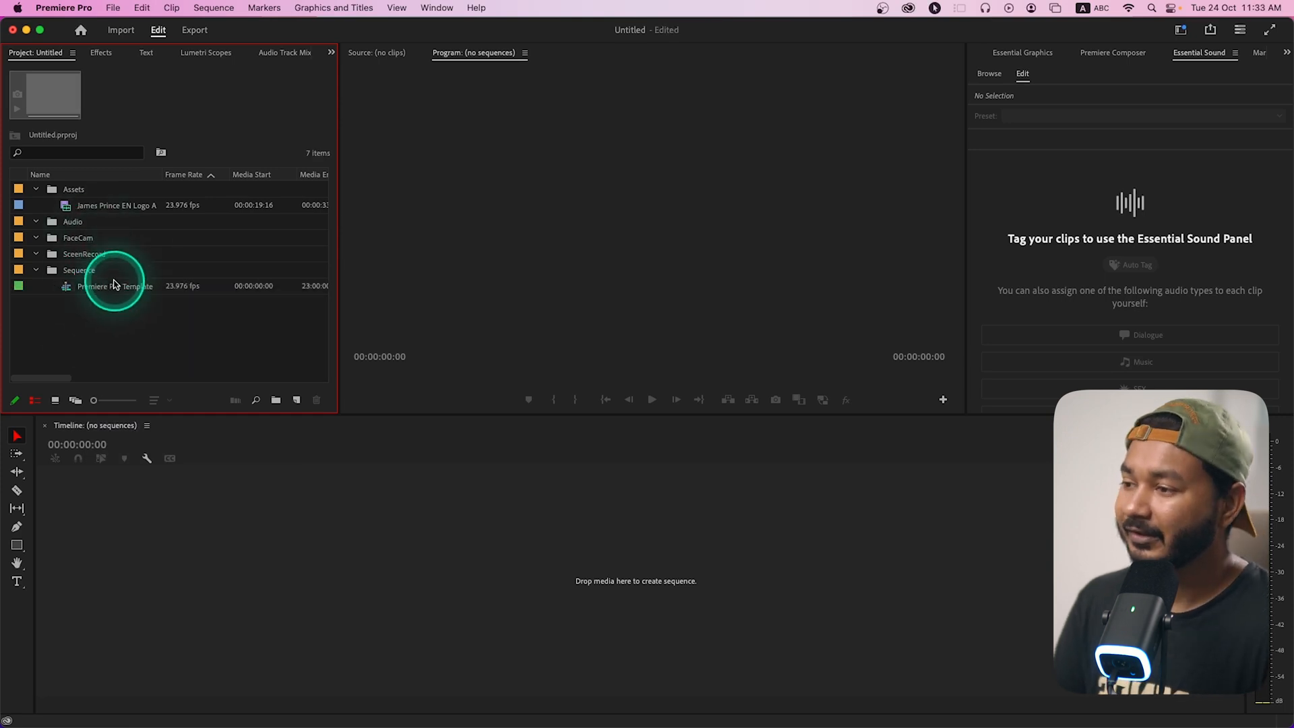
double_click(115, 285)
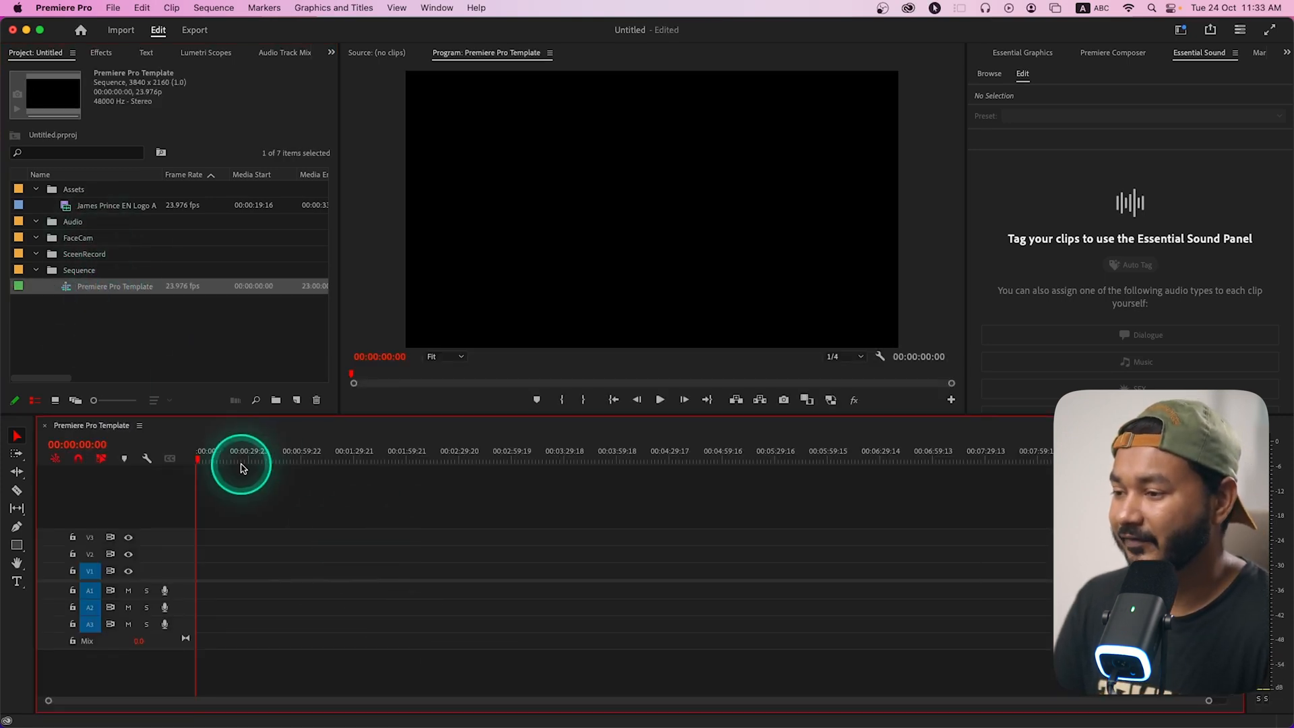